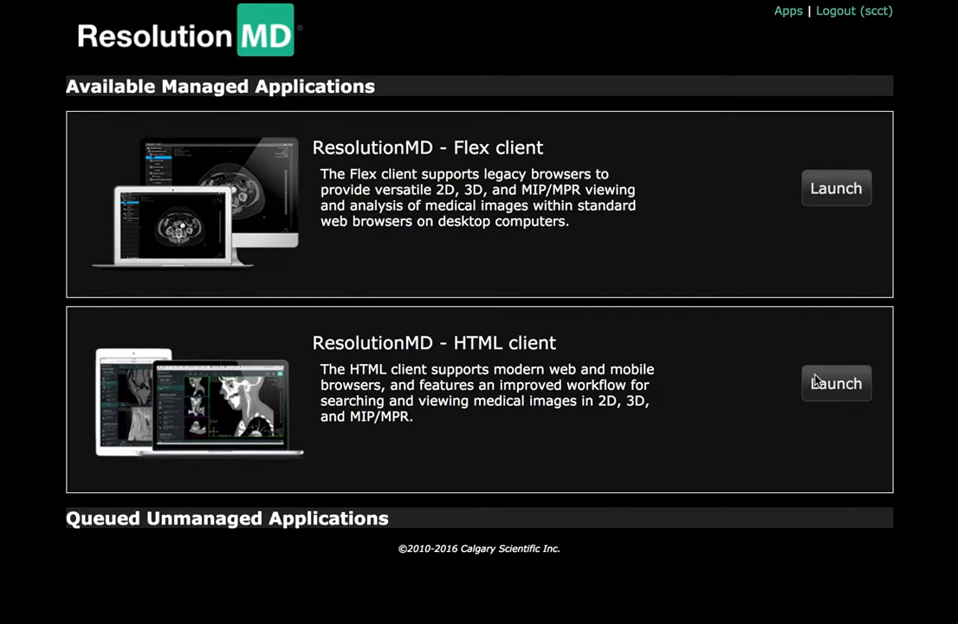
# - Launch the ResolutionMD HTML client from the managed applications list
pyautogui.click(835, 383)
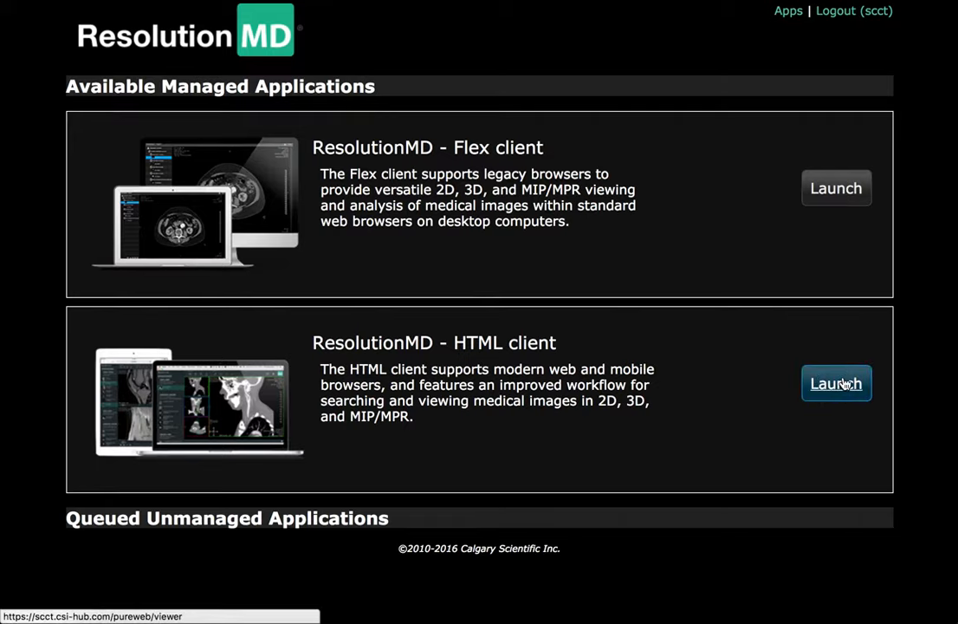
pyautogui.click(835, 384)
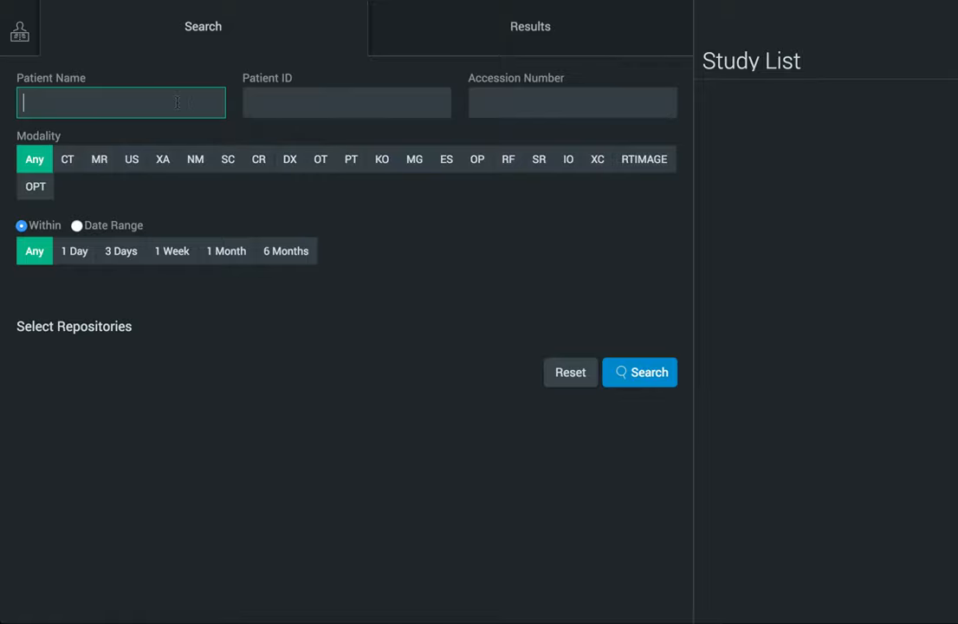
# - Search all patients with '*' and open the Case12_MGH12 coronary CTA study
pyautogui.write('*')
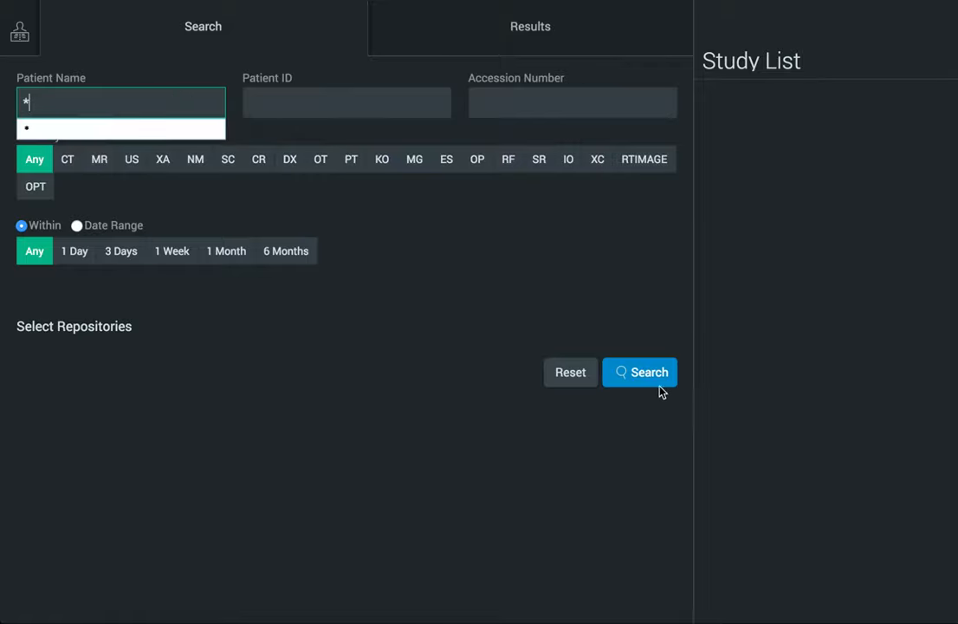
pyautogui.click(641, 371)
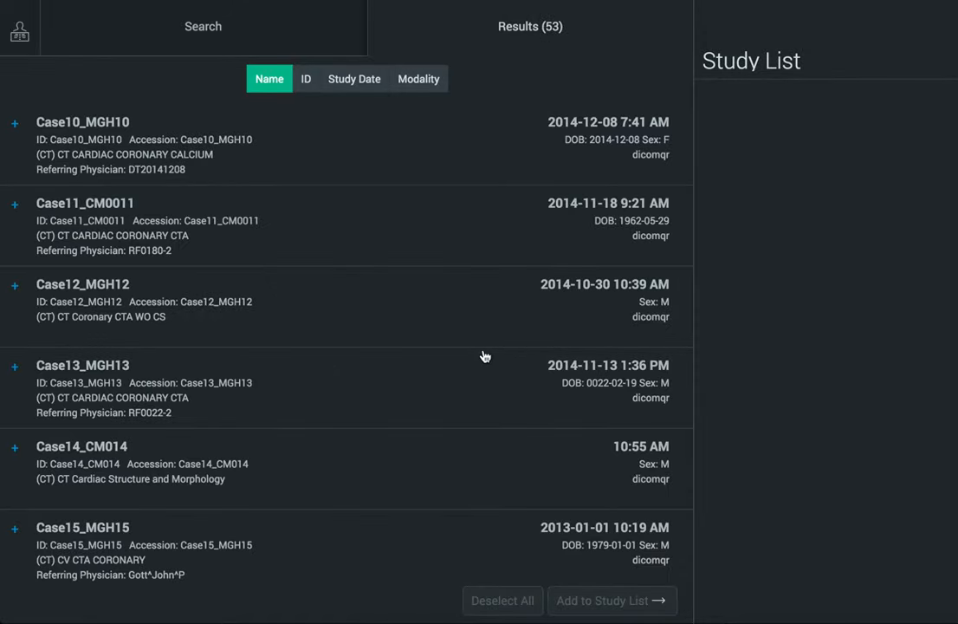
pyautogui.moveTo(331, 307)
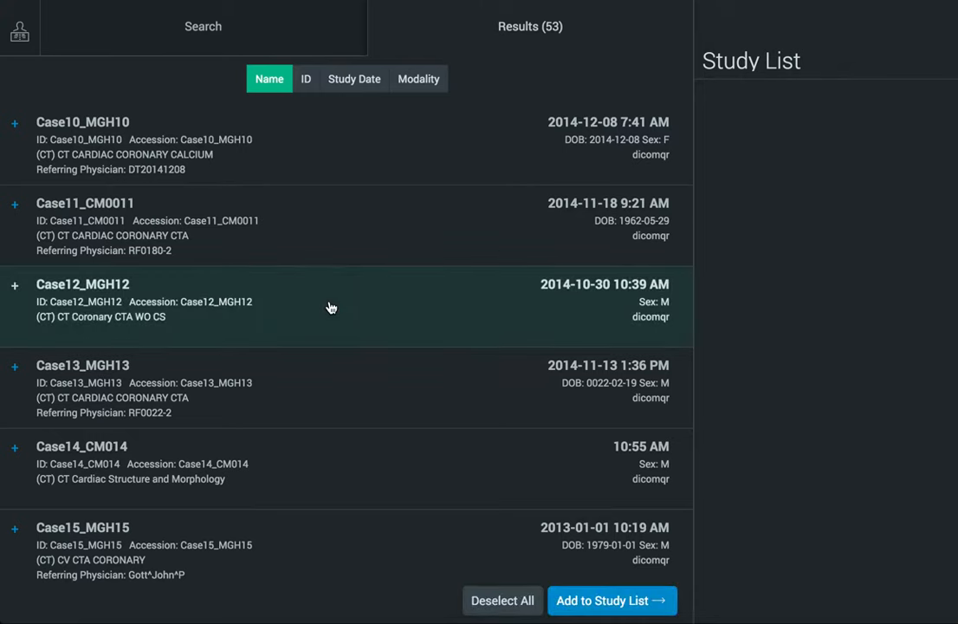
pyautogui.doubleClick(83, 298)
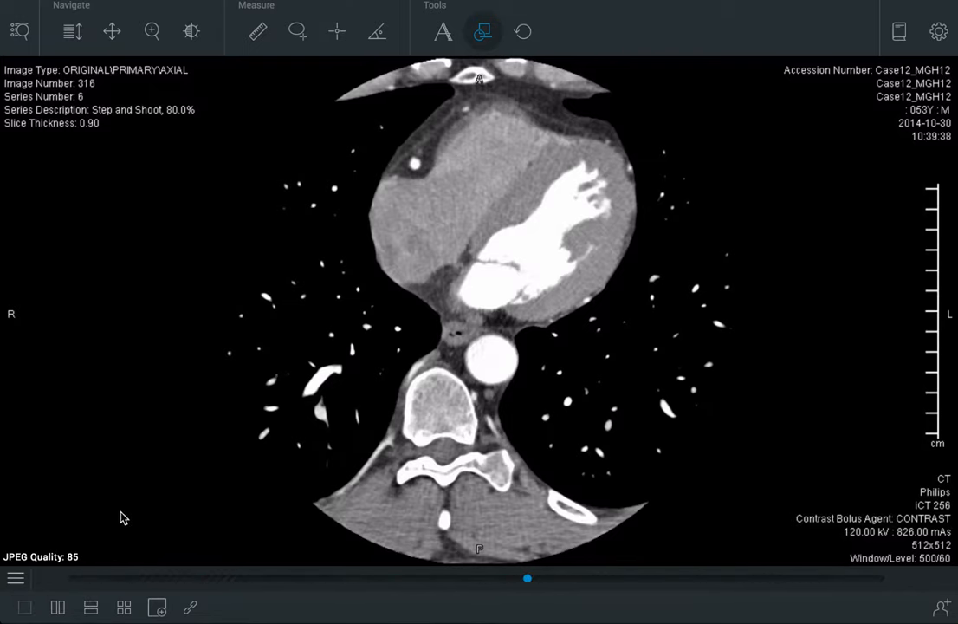
# - Switch the Case12 axial CT series to a 3D volume rendering via the tools panel
pyautogui.click(16, 579)
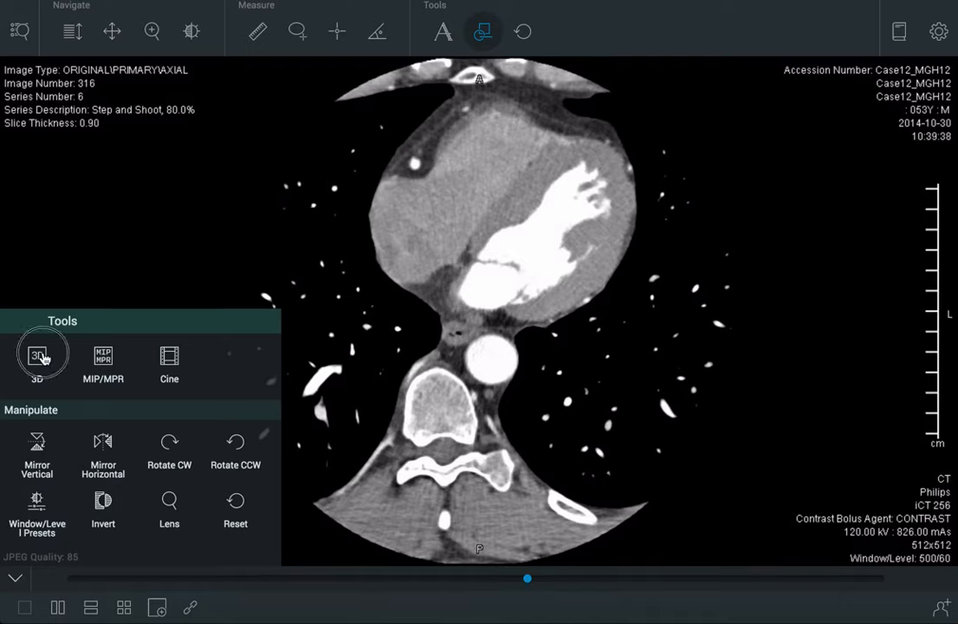
pyautogui.click(38, 358)
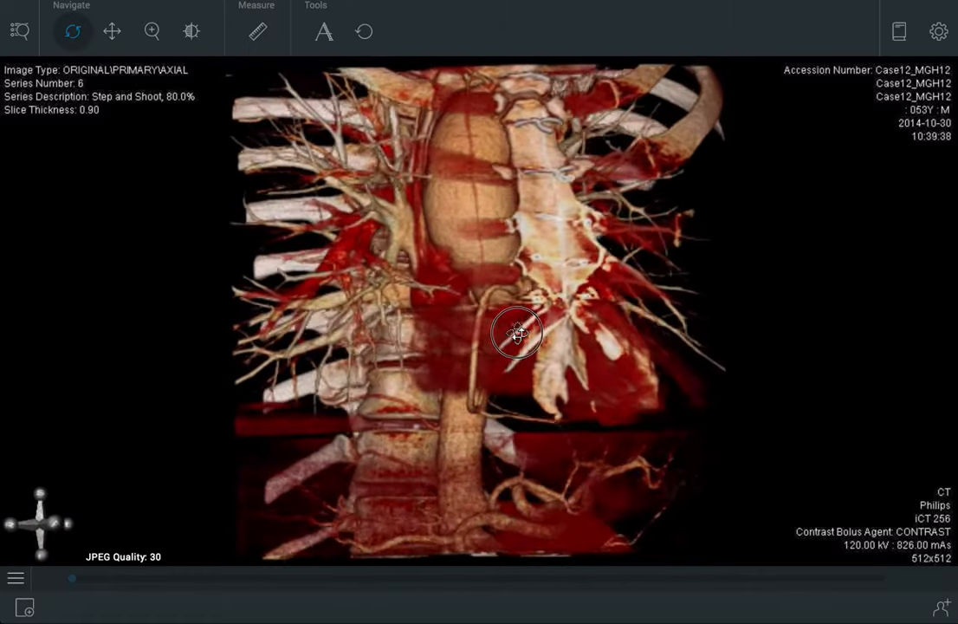
# - Orbit the 3D chest rendering around to view the heart and coronary vessels from below
pyautogui.moveTo(516, 333); pyautogui.dragTo(565, 305)
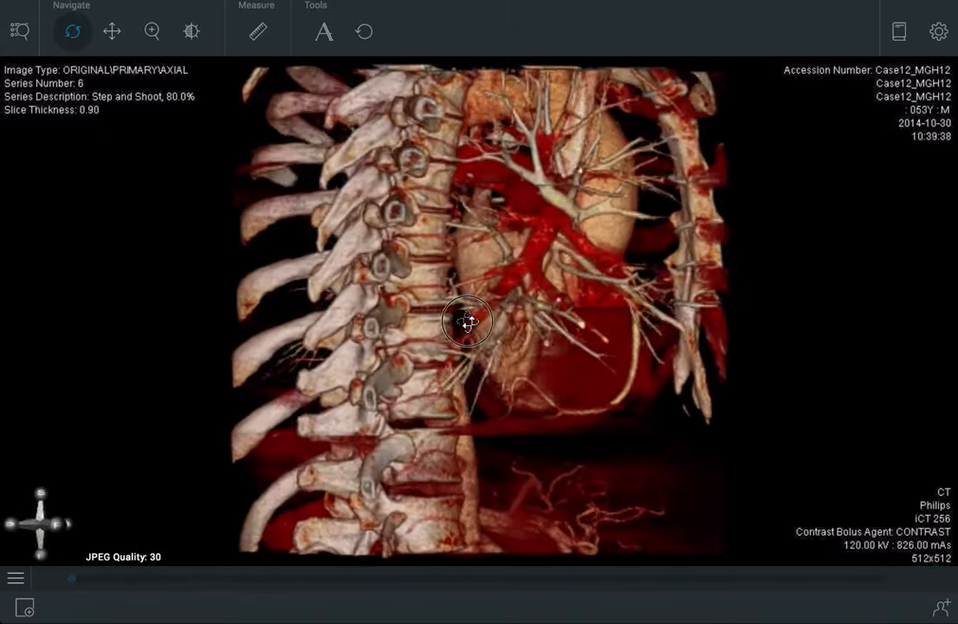
pyautogui.moveTo(468, 320); pyautogui.dragTo(520, 288)
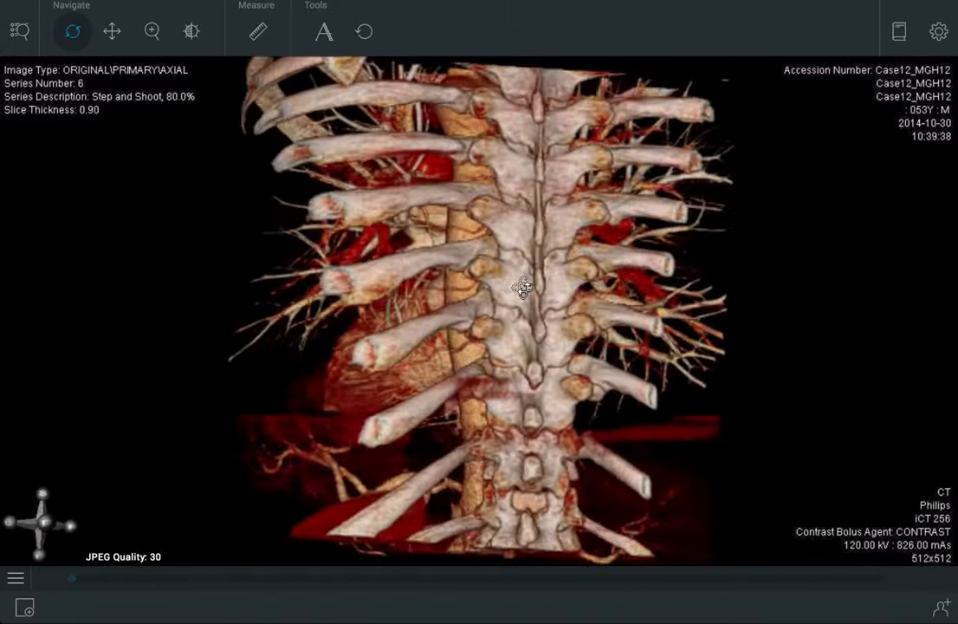
pyautogui.moveTo(523, 288); pyautogui.dragTo(571, 319)
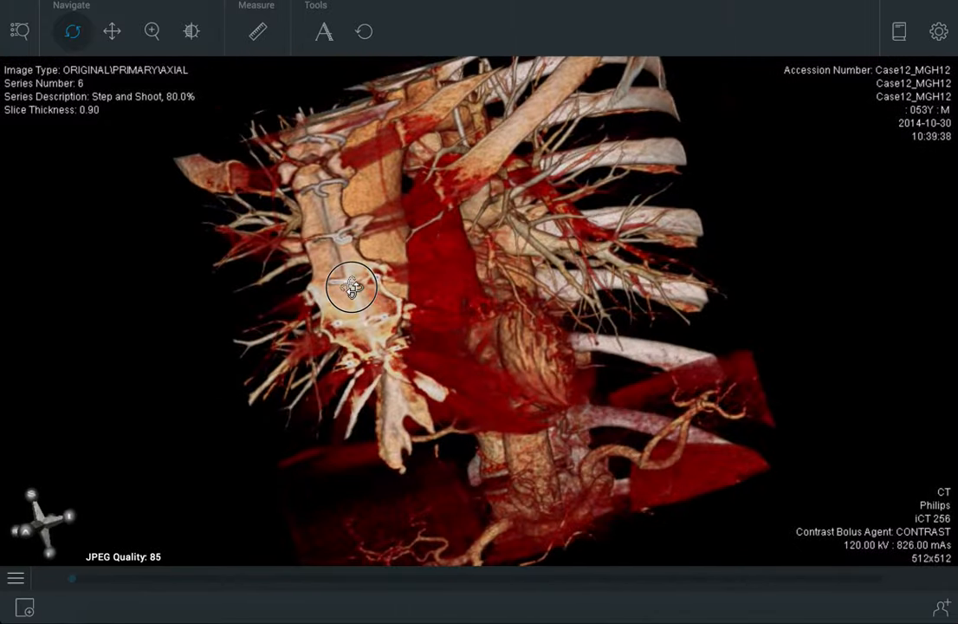
pyautogui.moveTo(350, 286); pyautogui.dragTo(506, 350)
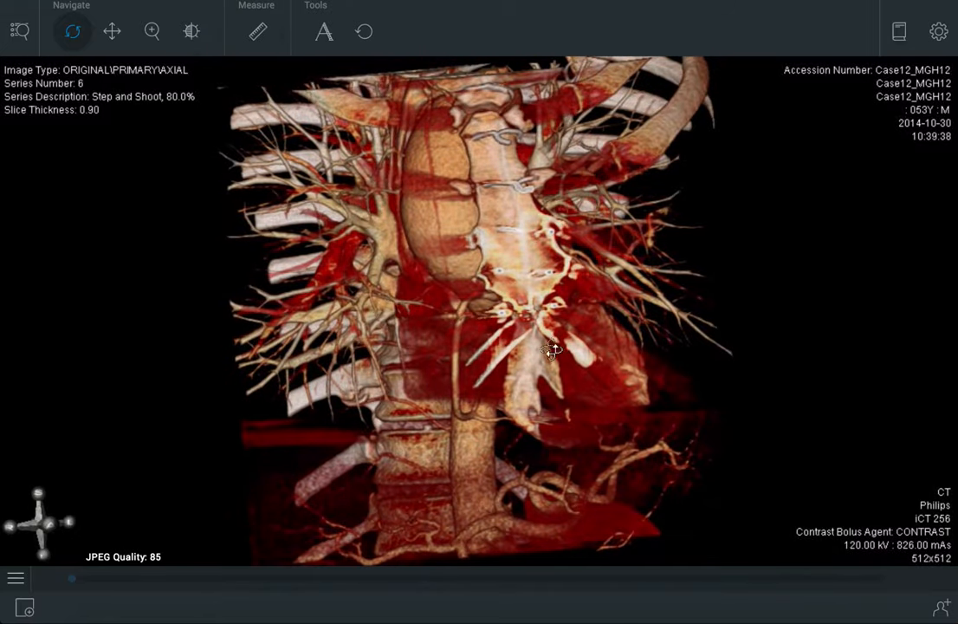
pyautogui.moveTo(551, 350); pyautogui.dragTo(517, 204)
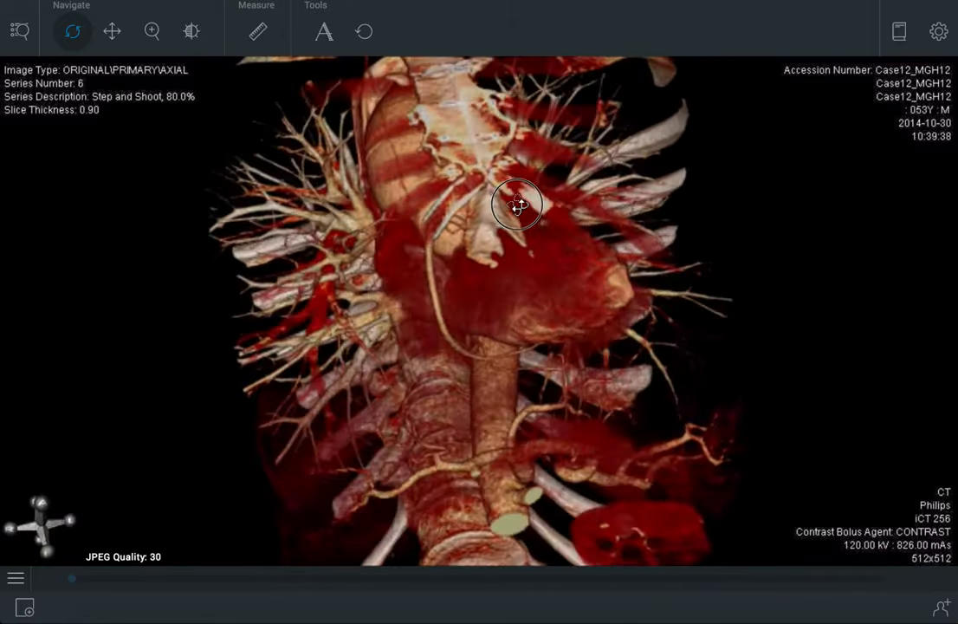
pyautogui.moveTo(516, 205); pyautogui.dragTo(496, 234)
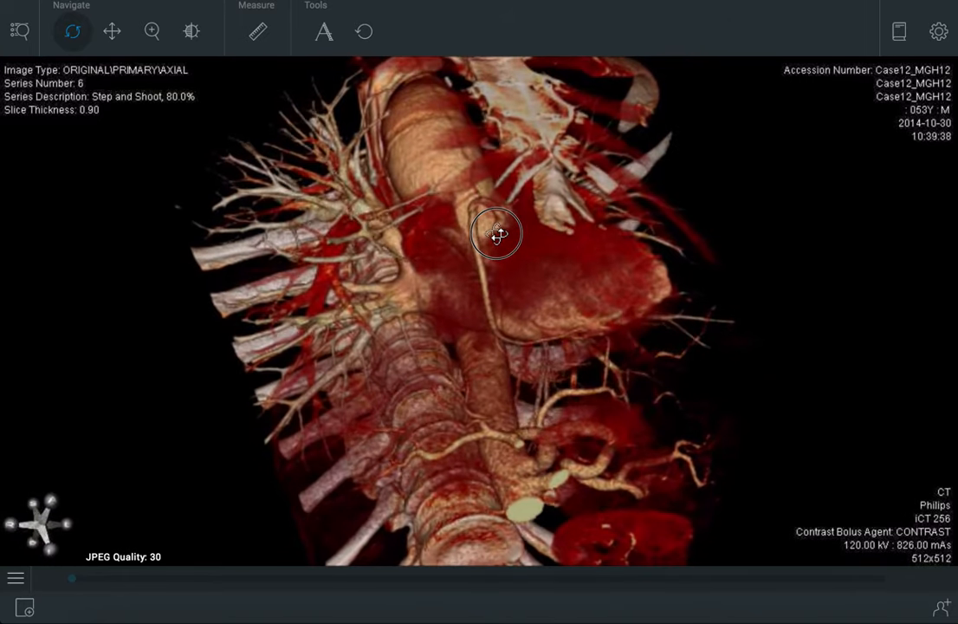
pyautogui.moveTo(495, 234); pyautogui.dragTo(481, 201)
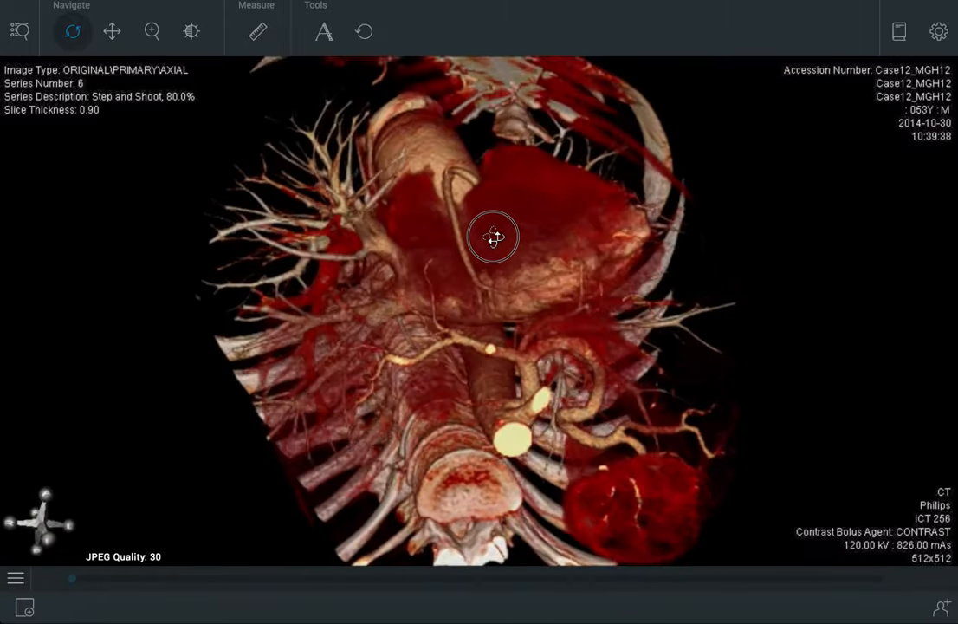
pyautogui.moveTo(494, 235); pyautogui.dragTo(464, 301)
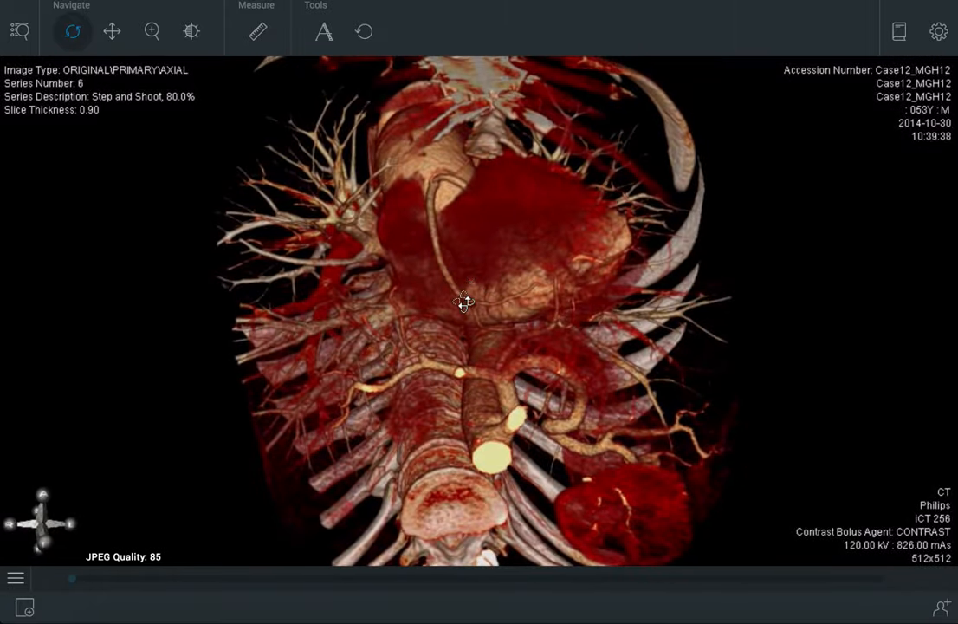
pyautogui.moveTo(464, 302); pyautogui.dragTo(586, 347)
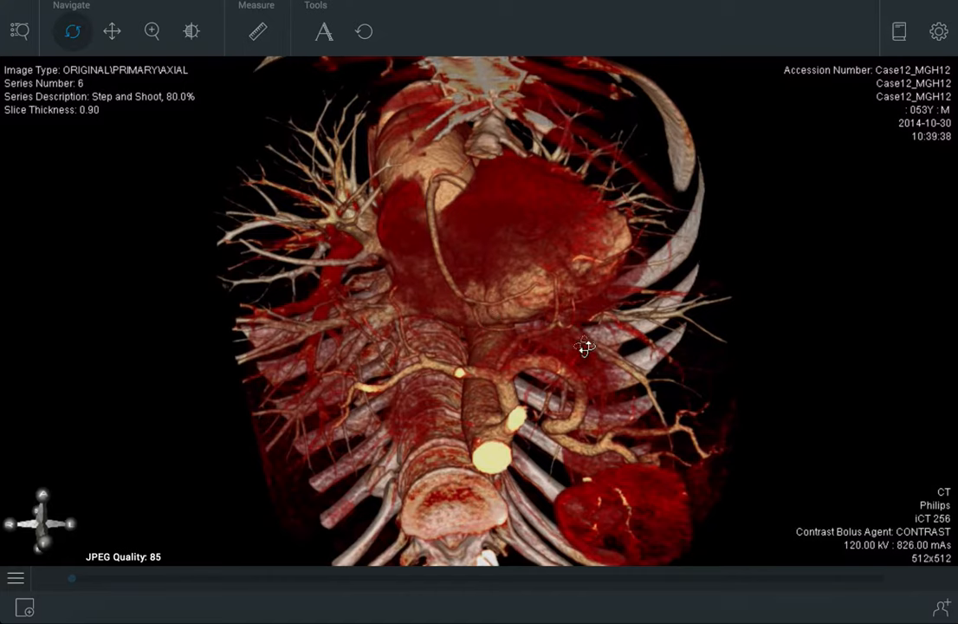
# - Brighten the 3D rendering's intensity window so the vessel surfaces show clearly
pyautogui.click(191, 32)
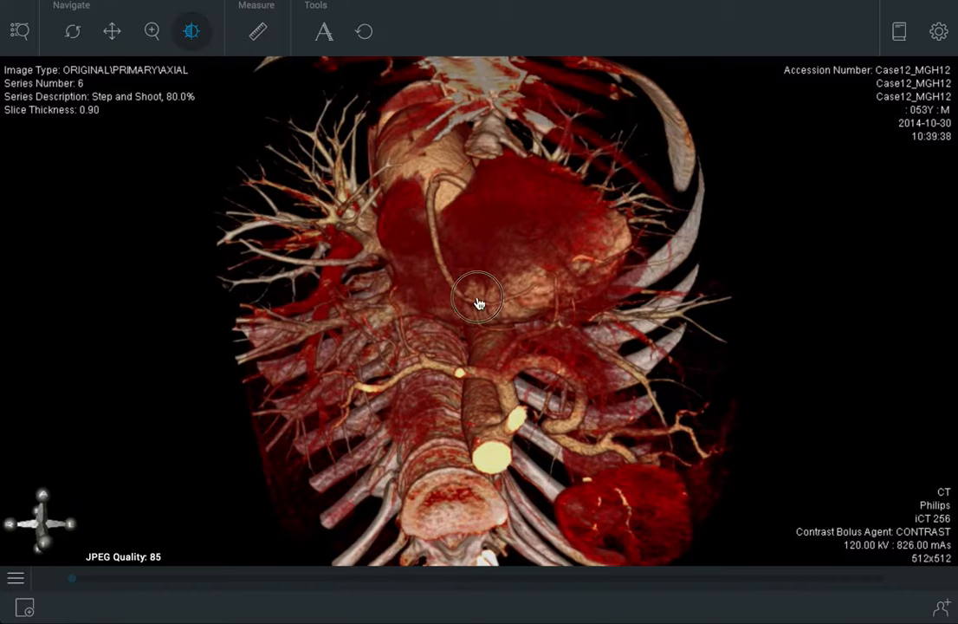
pyautogui.moveTo(478, 302); pyautogui.dragTo(454, 295)
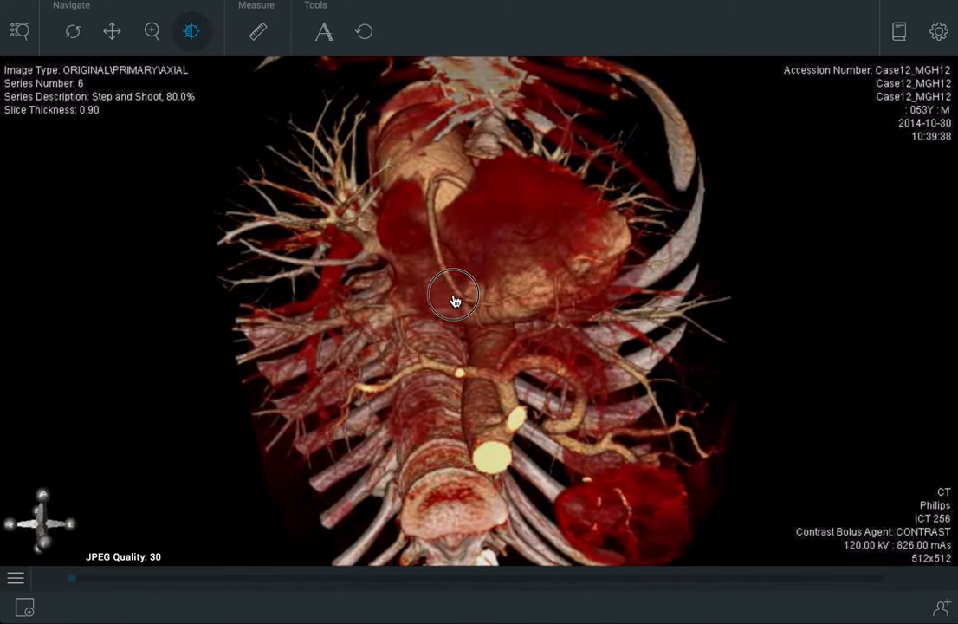
pyautogui.moveTo(454, 294); pyautogui.dragTo(413, 336)
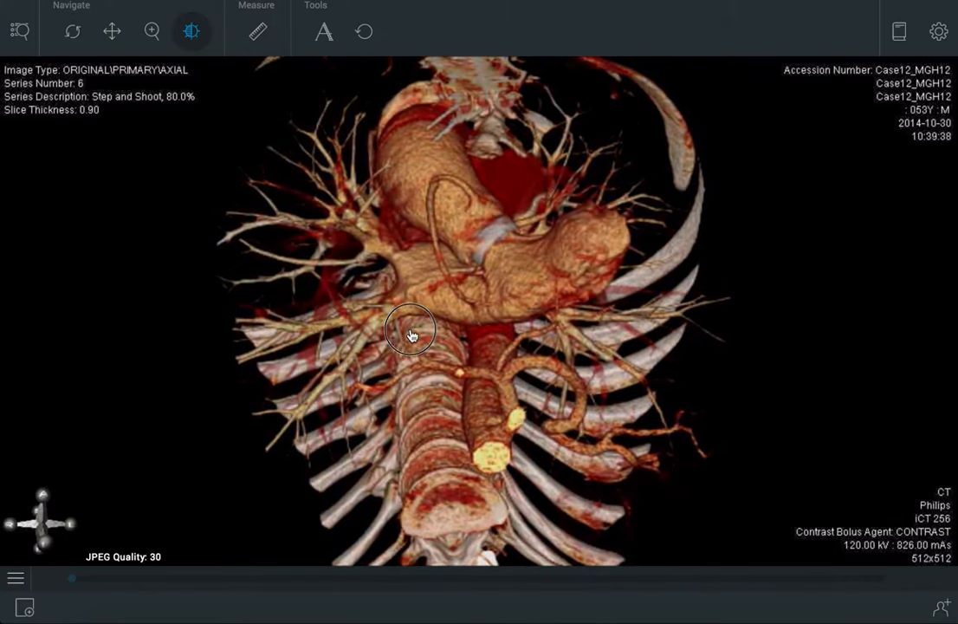
pyautogui.moveTo(413, 333); pyautogui.dragTo(308, 215)
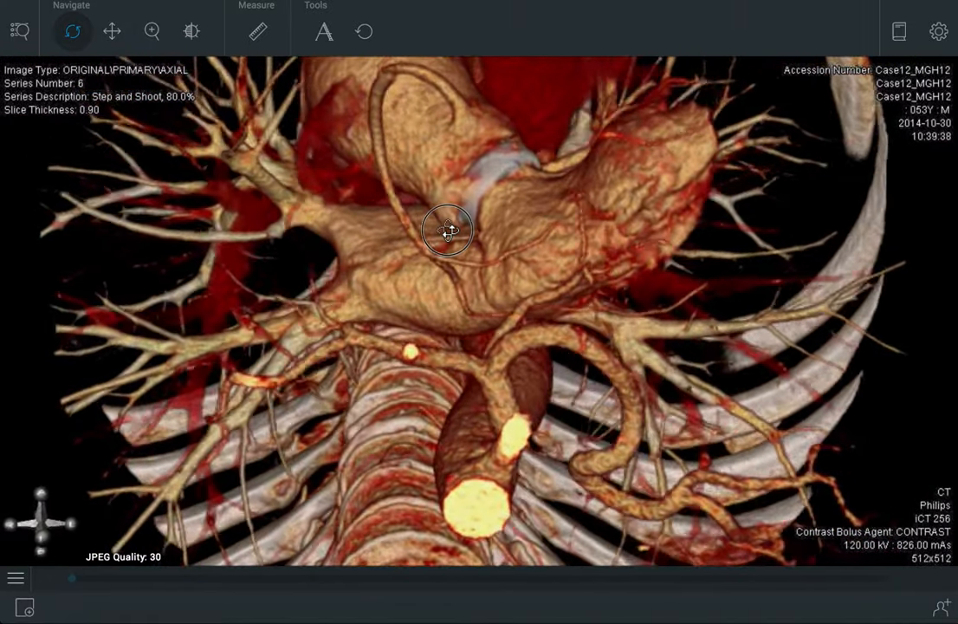
# - Orbit the heart rendering around the aortic root to expose the coronary branches
pyautogui.moveTo(447, 229); pyautogui.dragTo(546, 227)
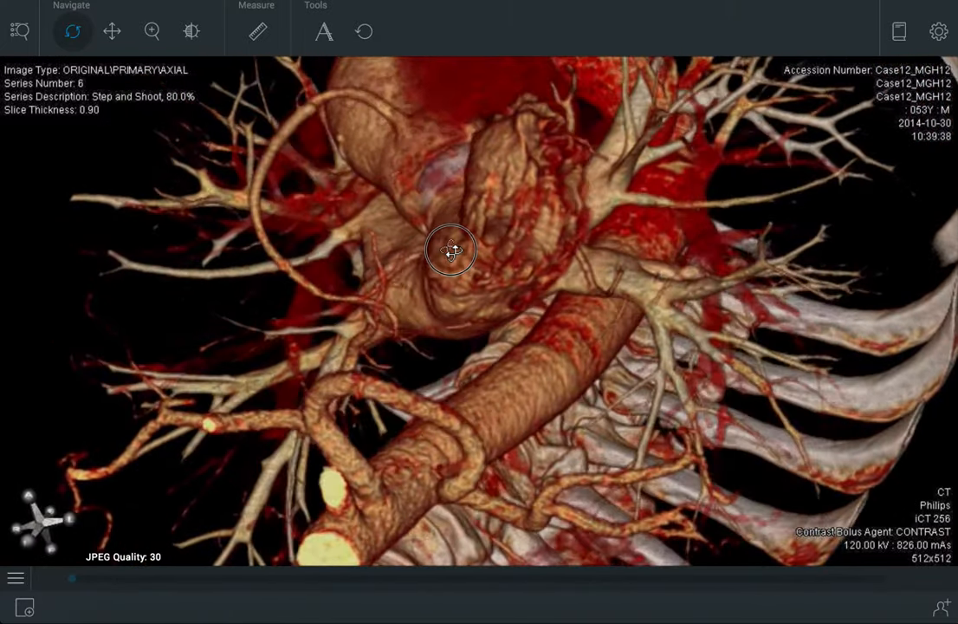
pyautogui.moveTo(450, 252); pyautogui.dragTo(450, 291)
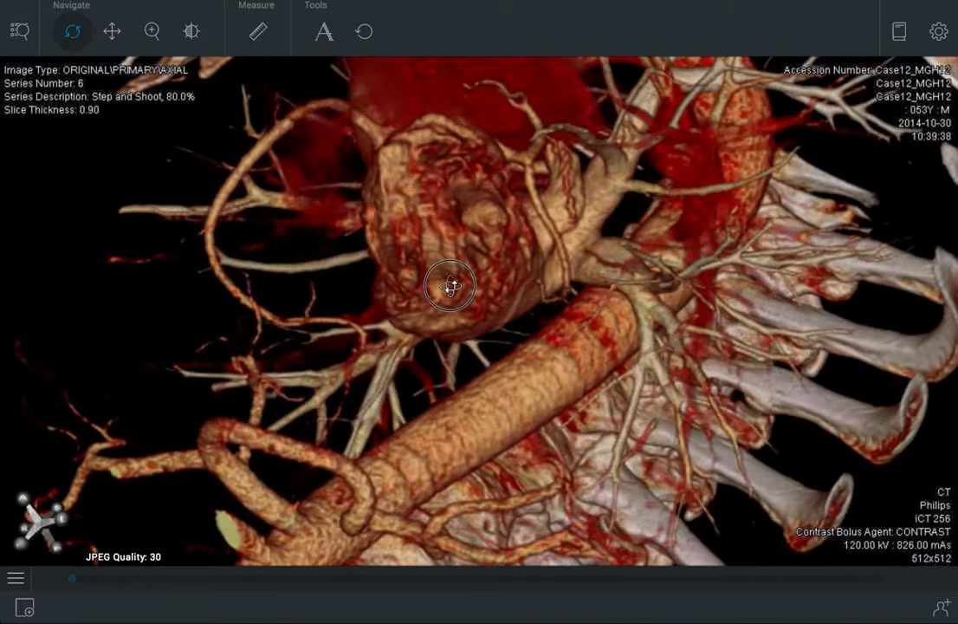
pyautogui.moveTo(451, 286); pyautogui.dragTo(527, 289)
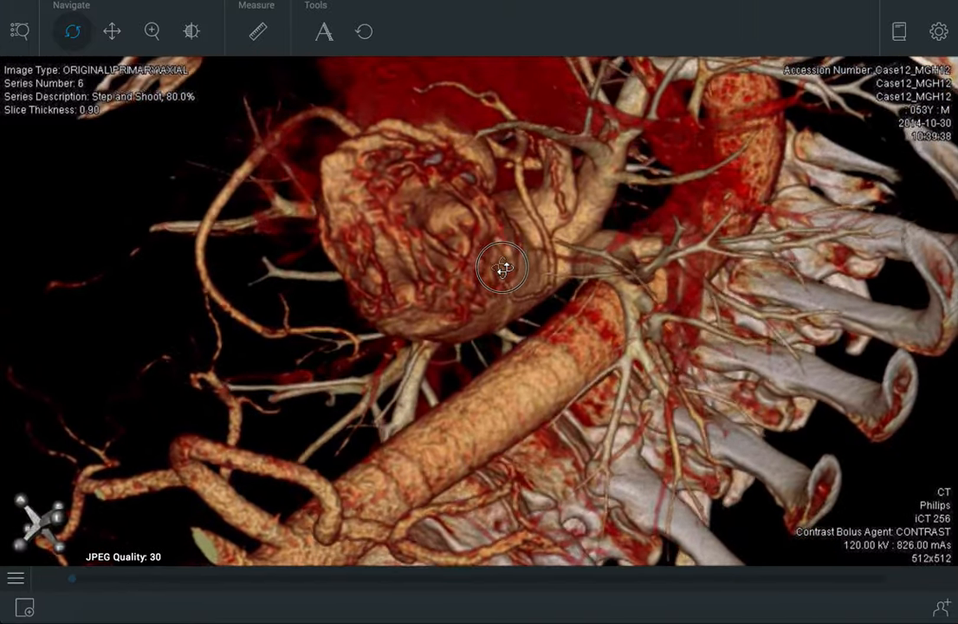
pyautogui.moveTo(503, 268); pyautogui.dragTo(430, 256)
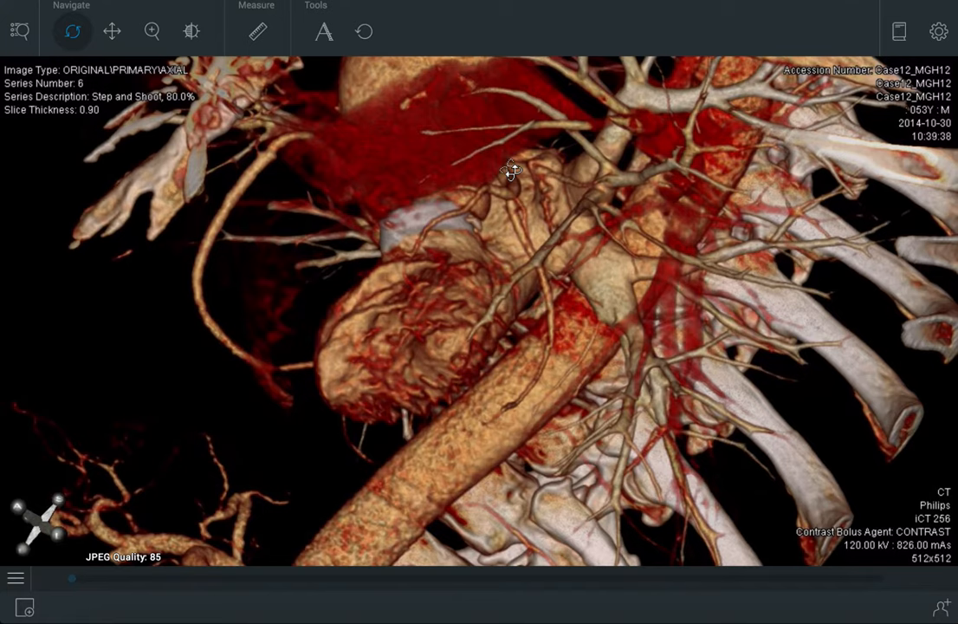
pyautogui.moveTo(479, 194)
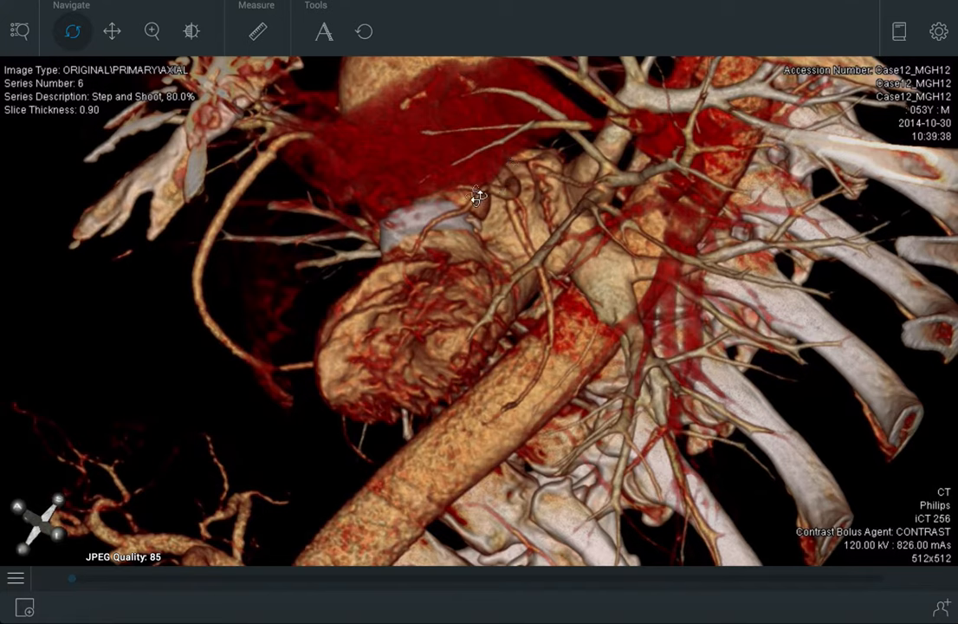
pyautogui.moveTo(391, 277)
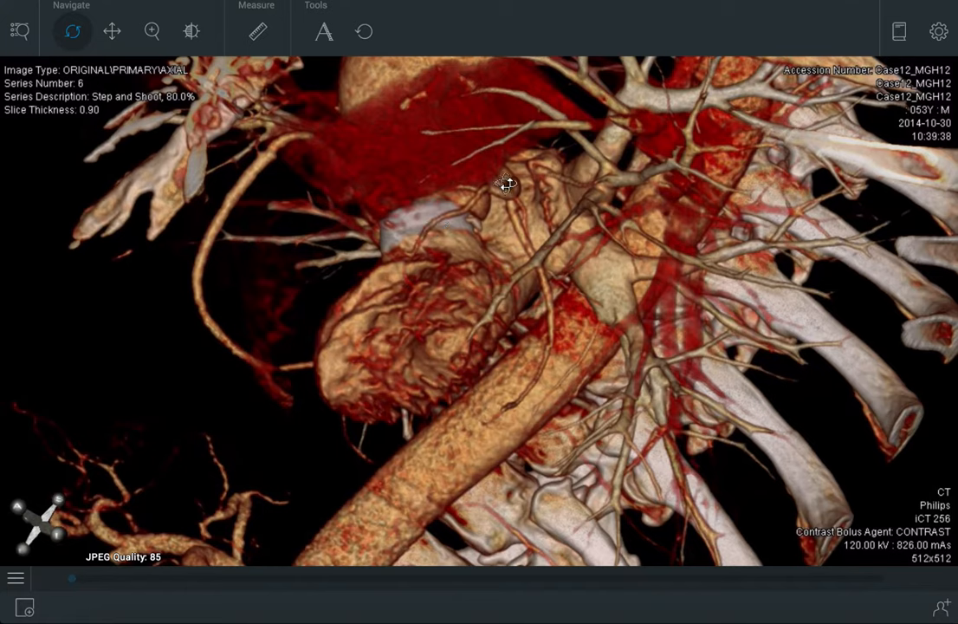
pyautogui.moveTo(537, 240)
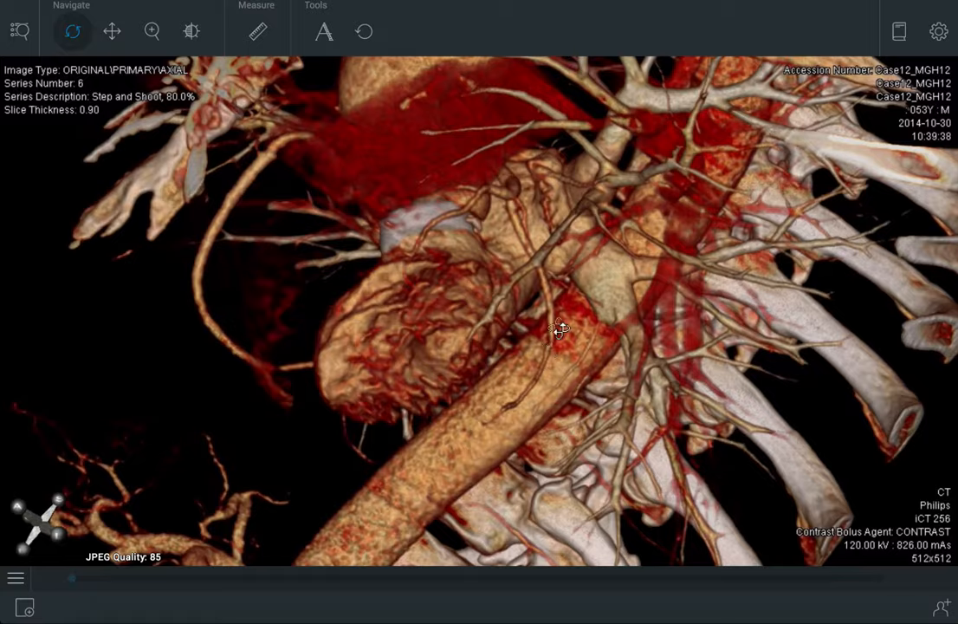
pyautogui.moveTo(561, 329); pyautogui.dragTo(496, 272)
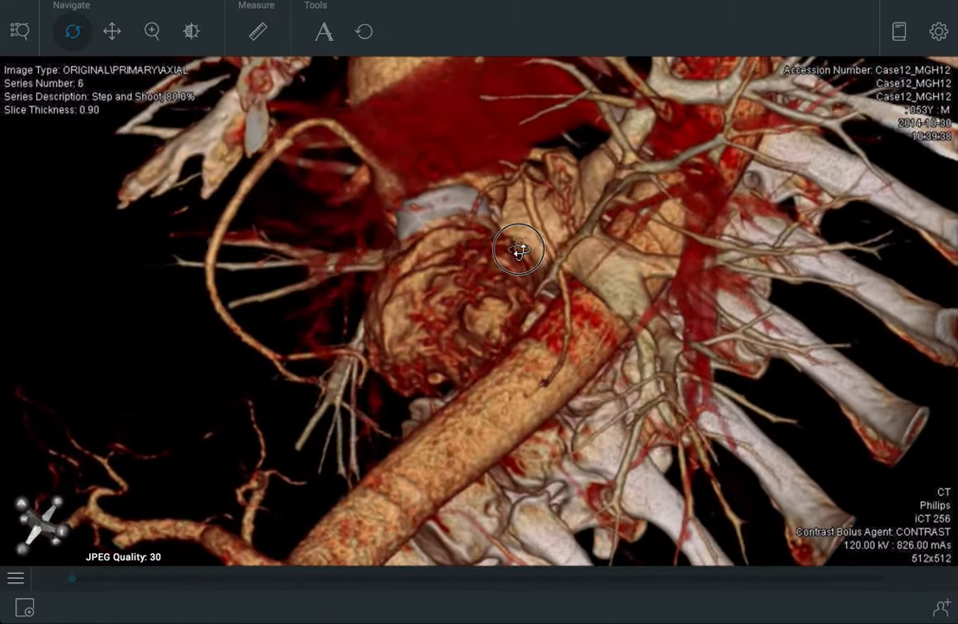
pyautogui.moveTo(520, 250); pyautogui.dragTo(520, 217)
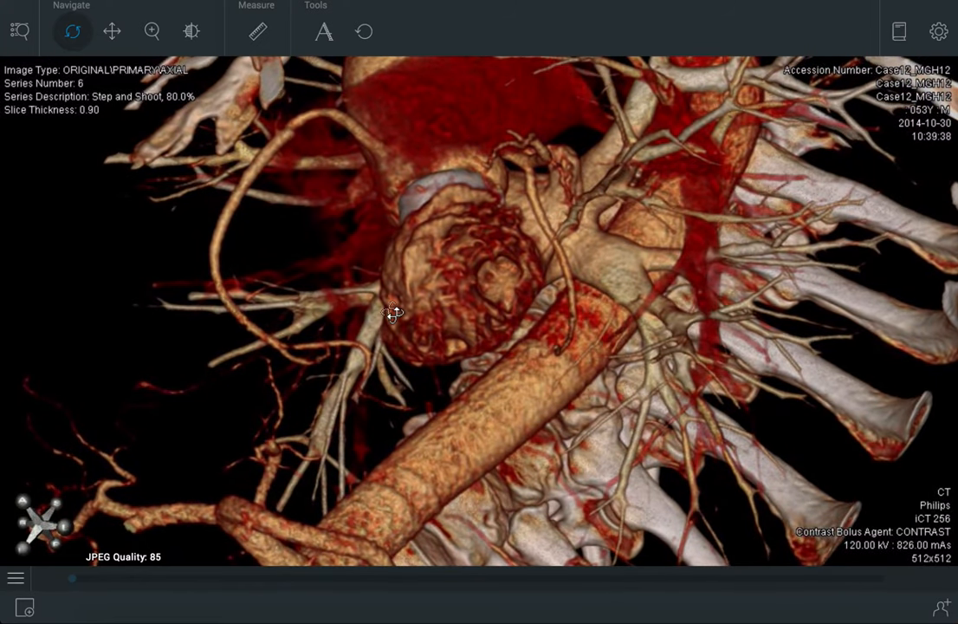
pyautogui.moveTo(92, 485)
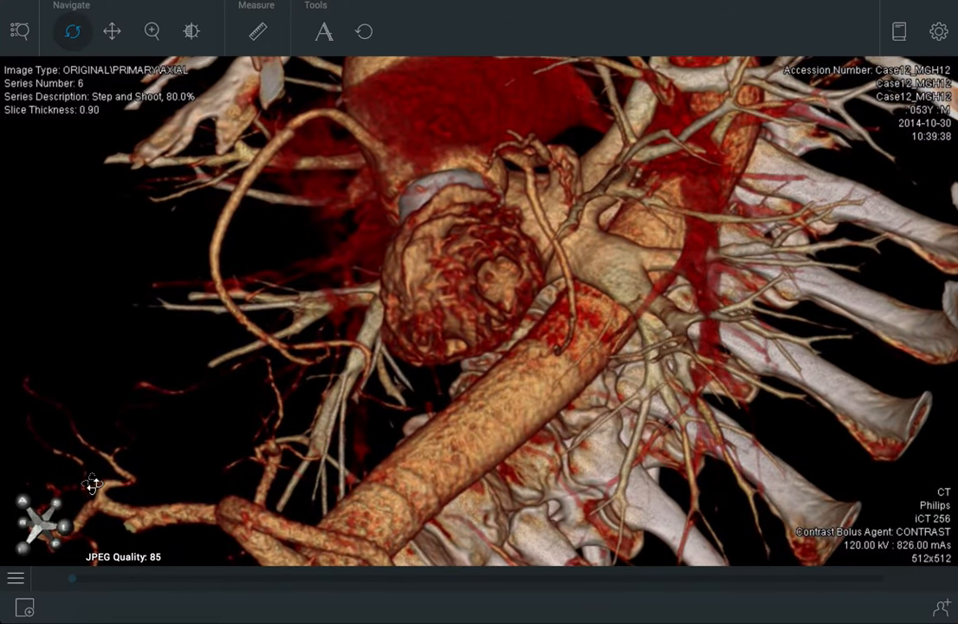
# - Switch from 3D rendering to the multiplanar layout with a large axial view
pyautogui.click(16, 579)
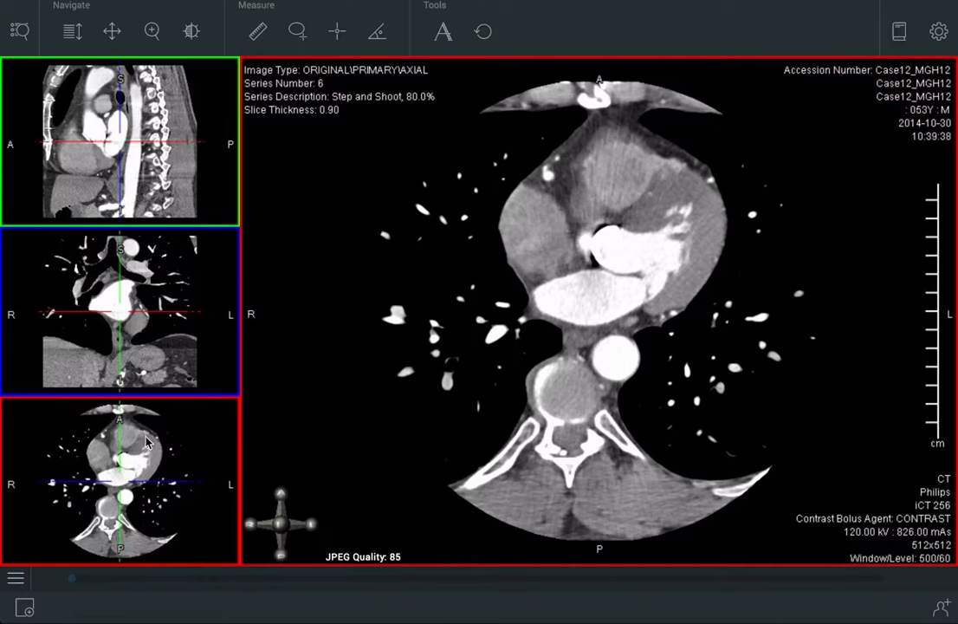
pyautogui.moveTo(674, 371)
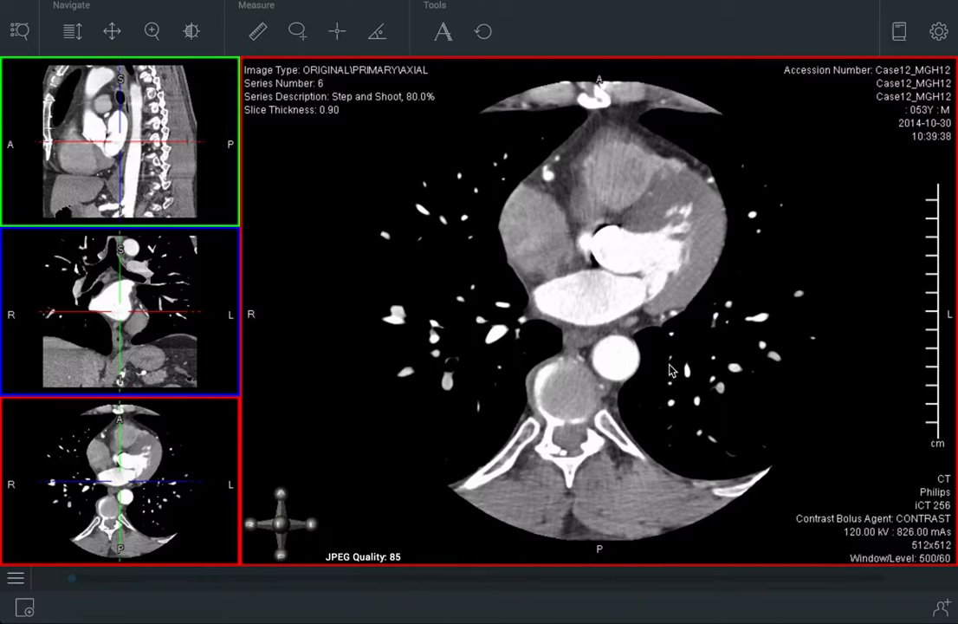
pyautogui.moveTo(499, 287)
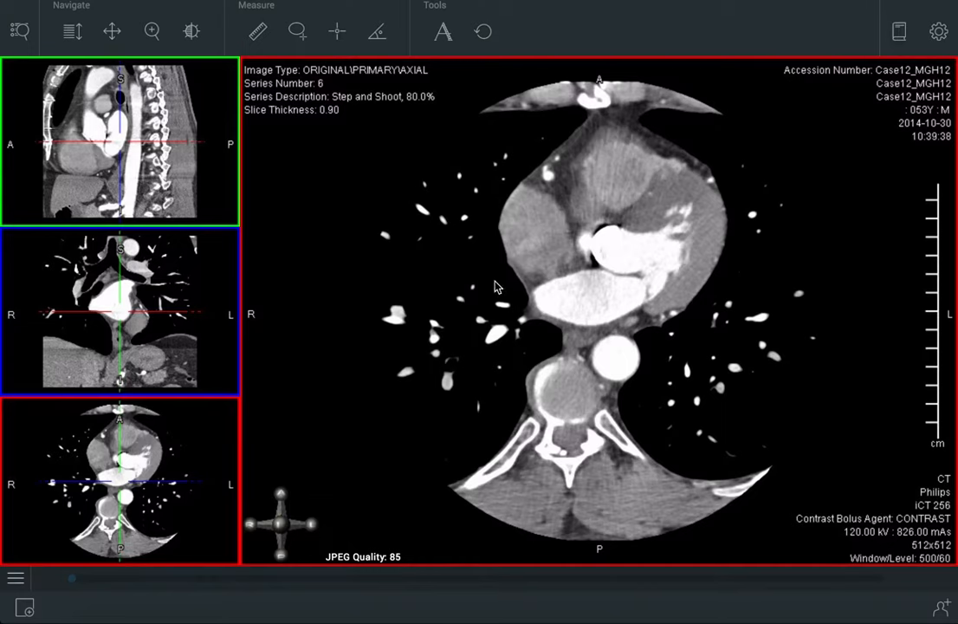
pyautogui.moveTo(477, 239)
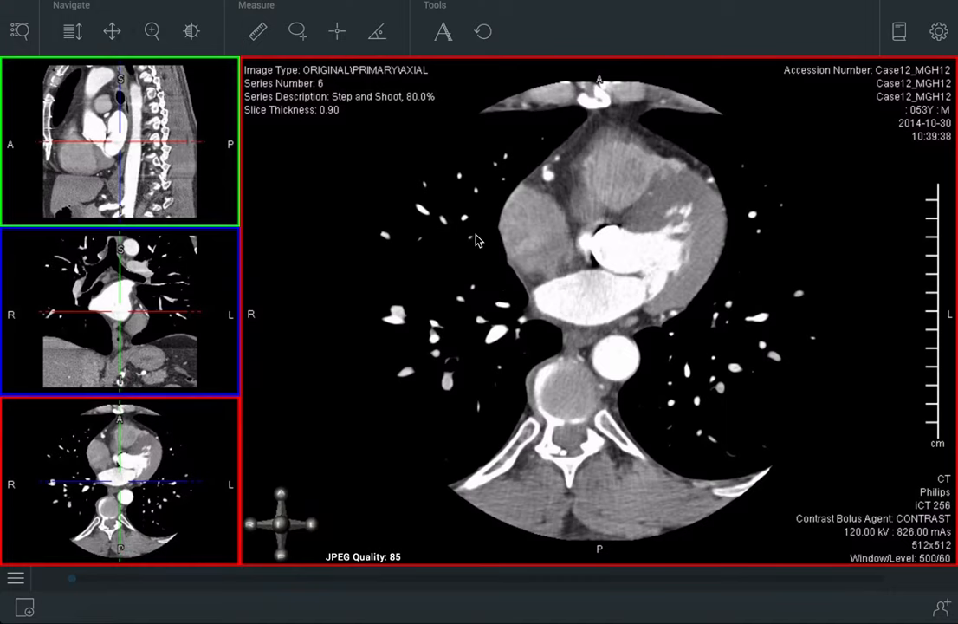
# - With Stack/Scroll, page the axial slices down past the heart and back toward the pulmonary arteries
pyautogui.click(73, 31)
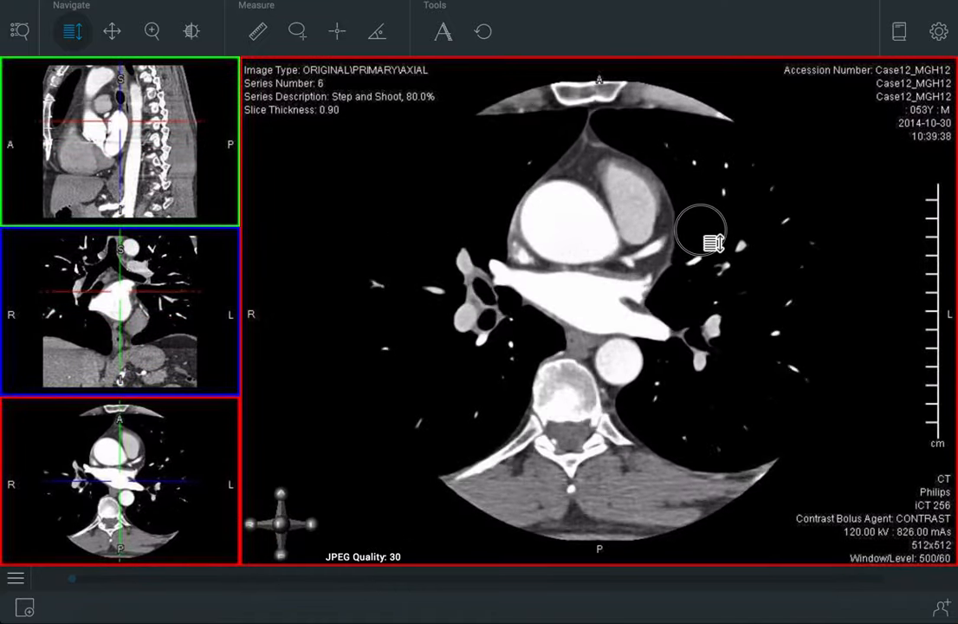
pyautogui.scroll(-3)
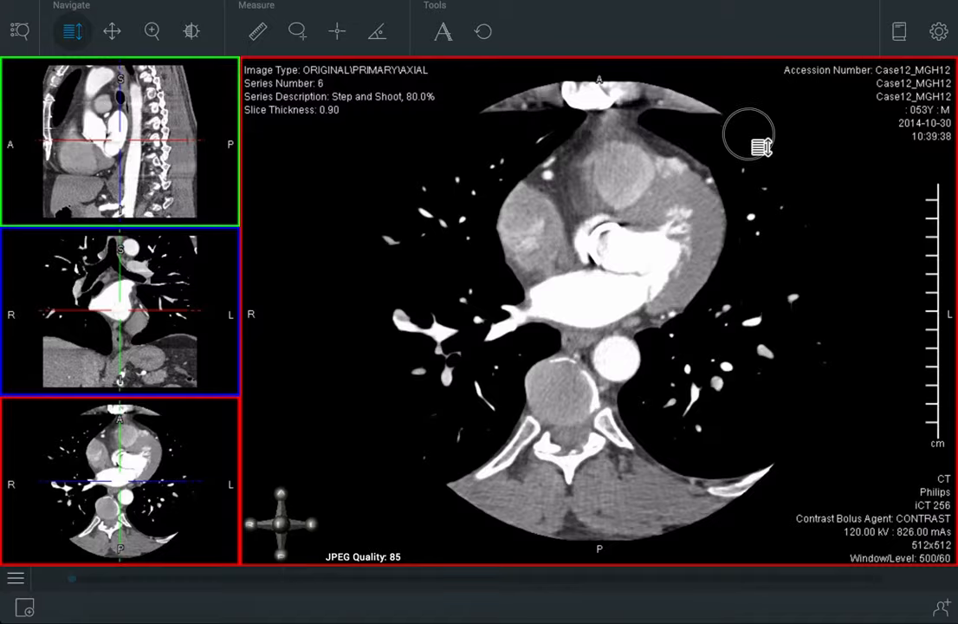
pyautogui.moveTo(760, 145); pyautogui.dragTo(755, 187)
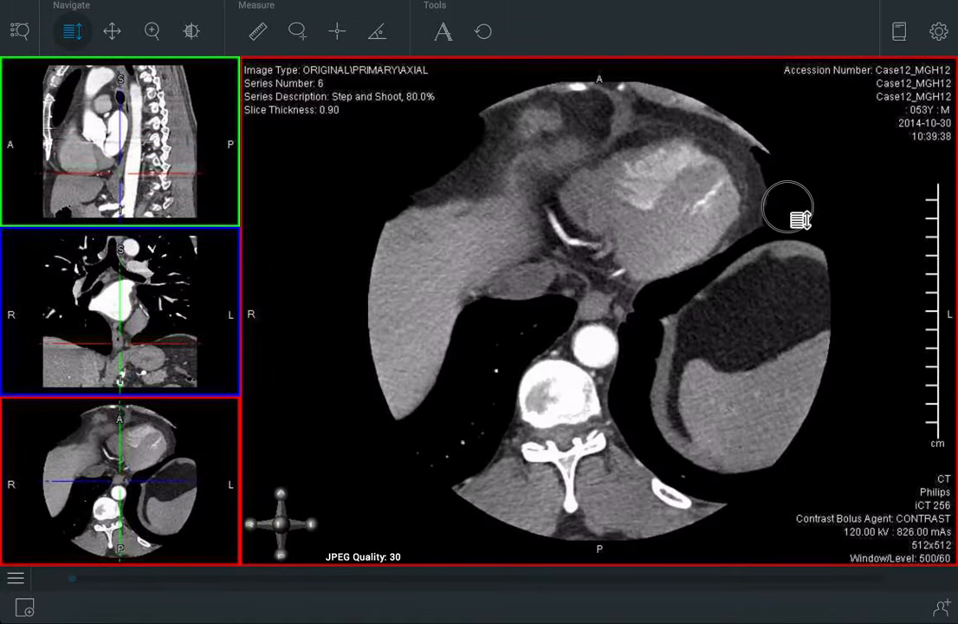
pyautogui.moveTo(787, 208); pyautogui.dragTo(745, 215)
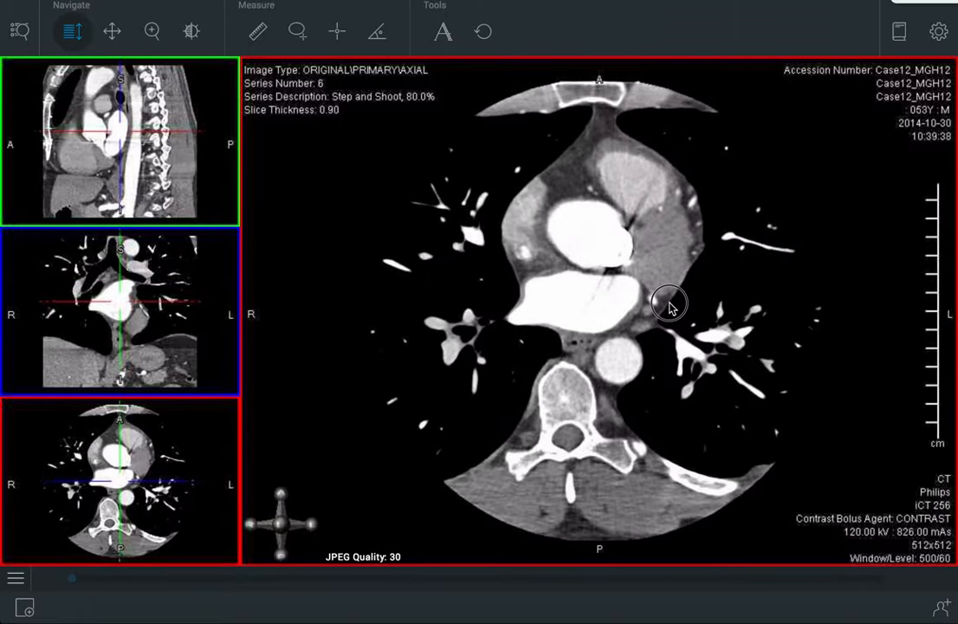
pyautogui.scroll(-3)
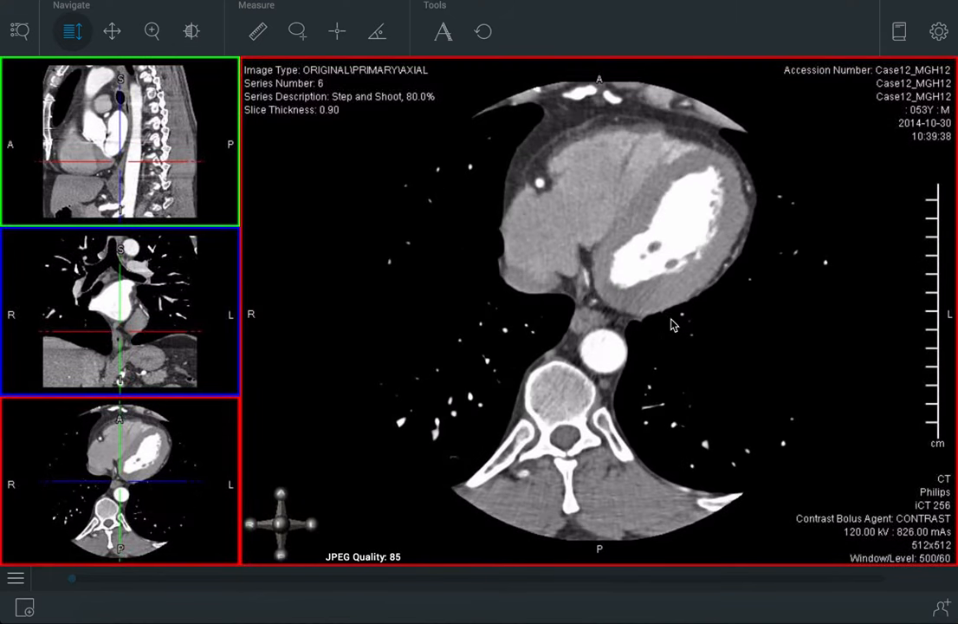
pyautogui.moveTo(645, 327)
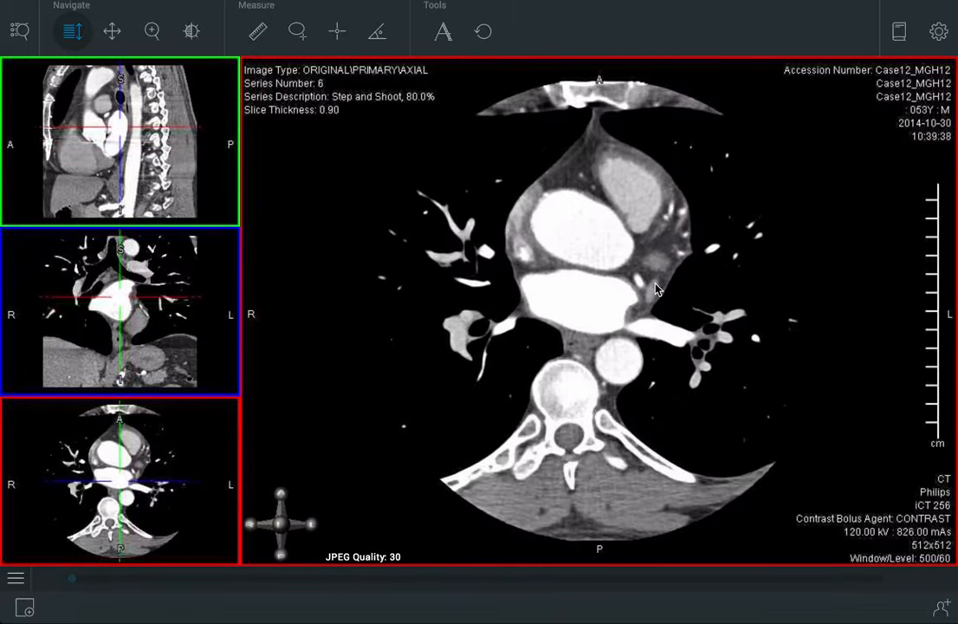
# - Scroll the axial slice up from the ventricles to the aortic root and pulmonary trunk level
pyautogui.scroll(-3)
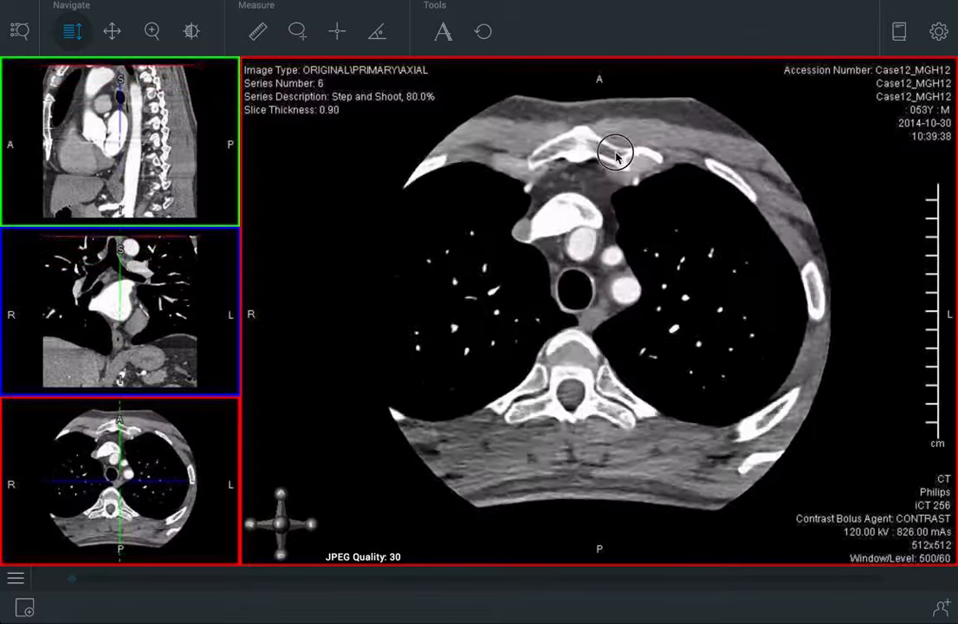
pyautogui.scroll(-3)
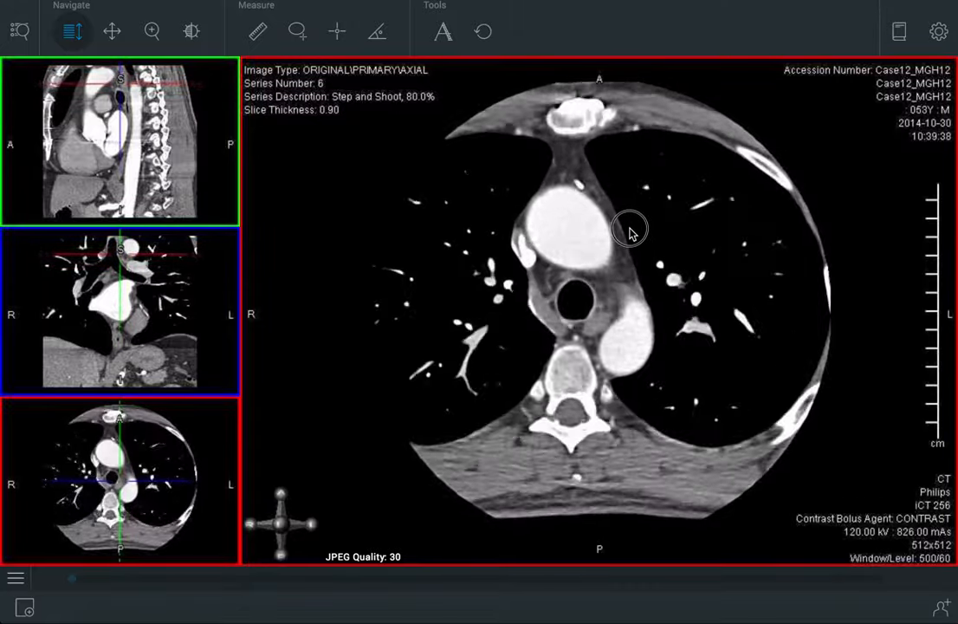
pyautogui.scroll(-3)
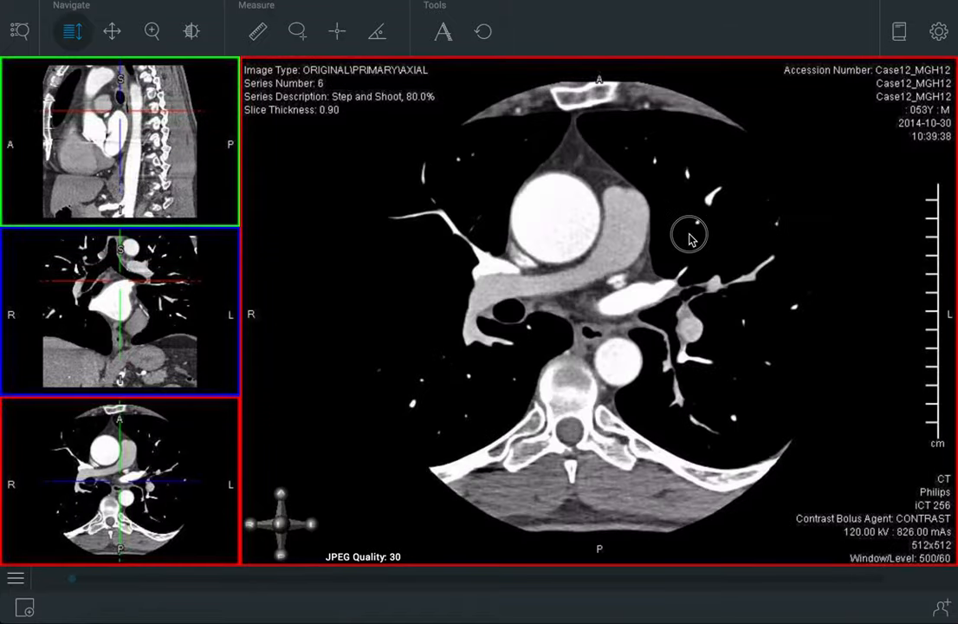
pyautogui.scroll(-3)
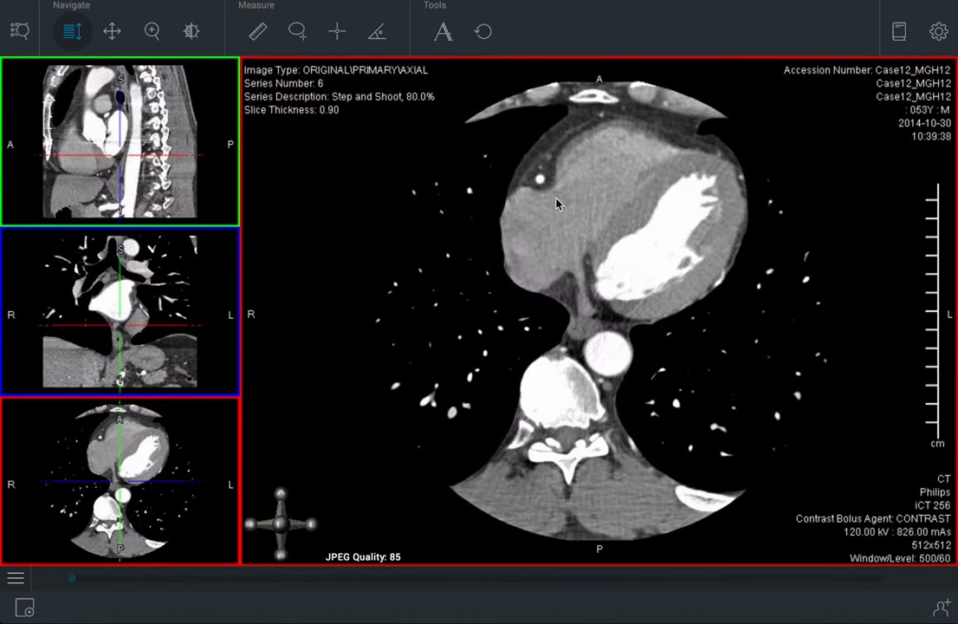
pyautogui.moveTo(621, 163)
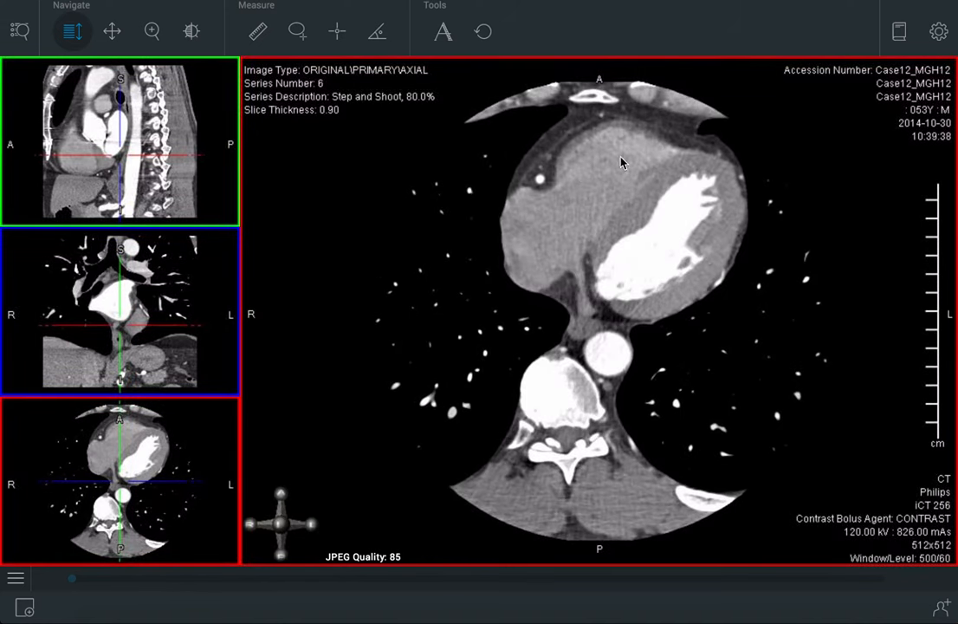
pyautogui.moveTo(537, 241)
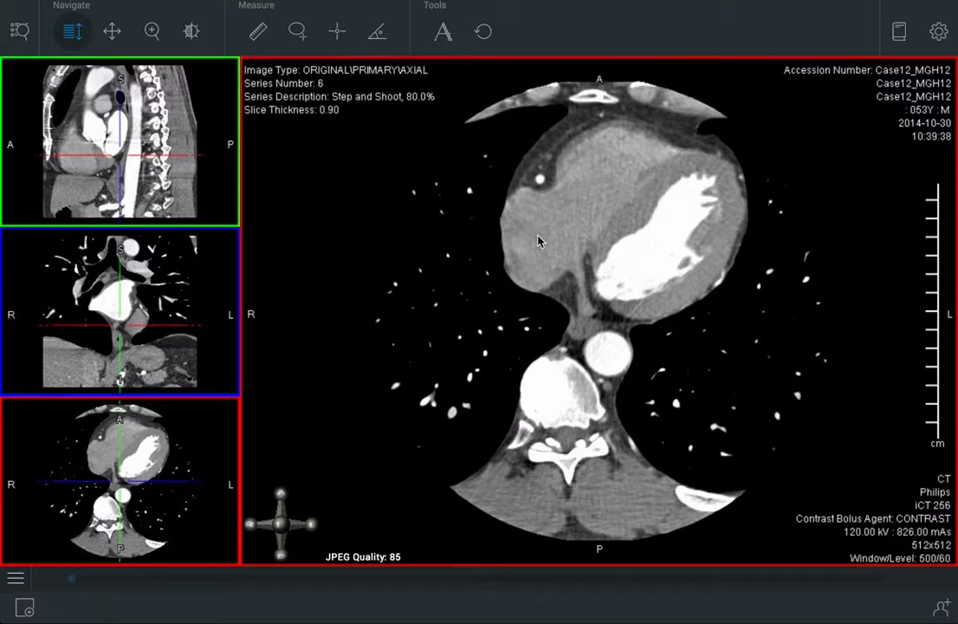
pyautogui.scroll(-3)
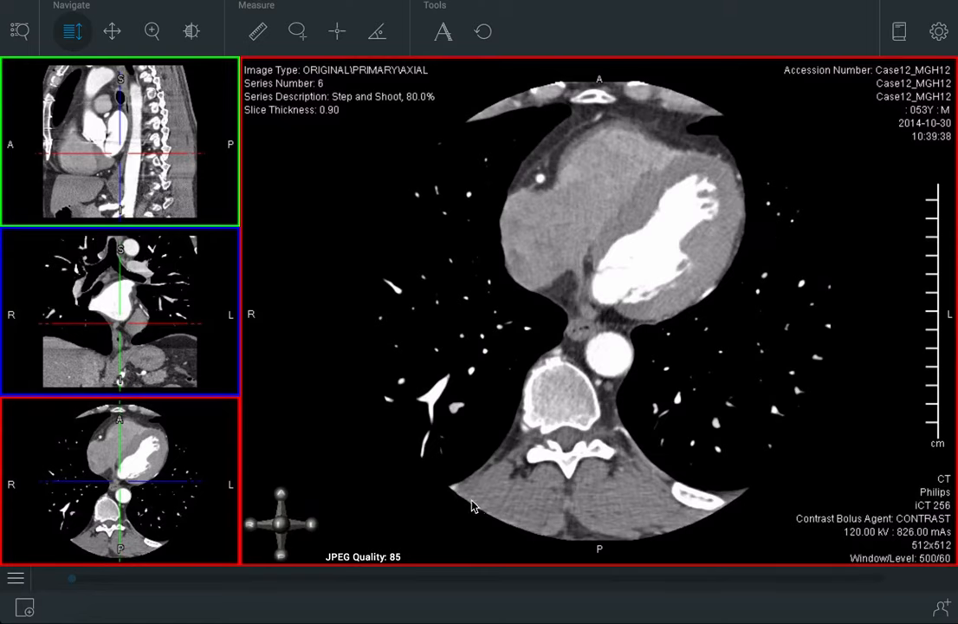
pyautogui.moveTo(722, 119)
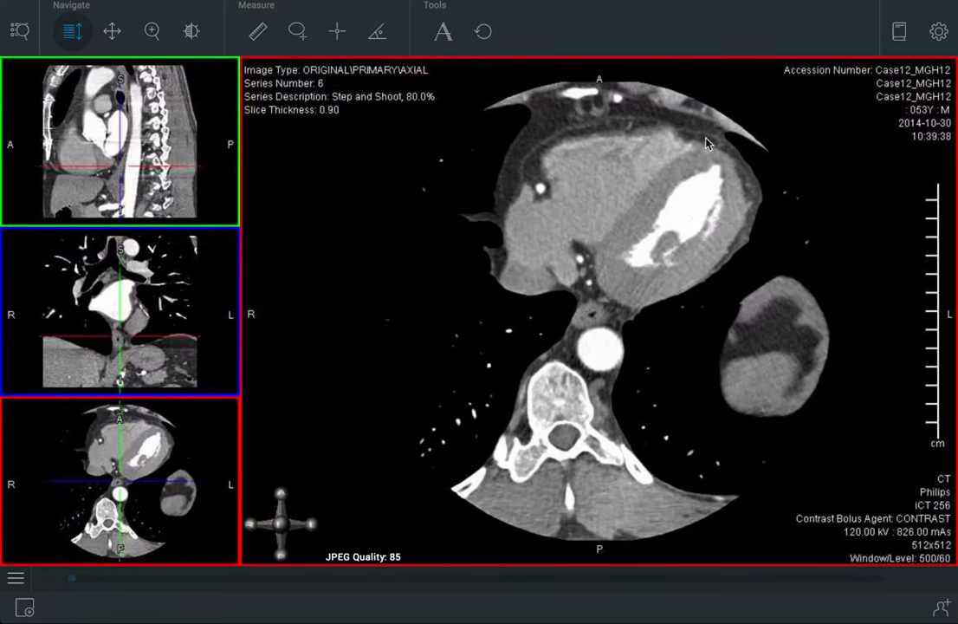
pyautogui.moveTo(554, 138)
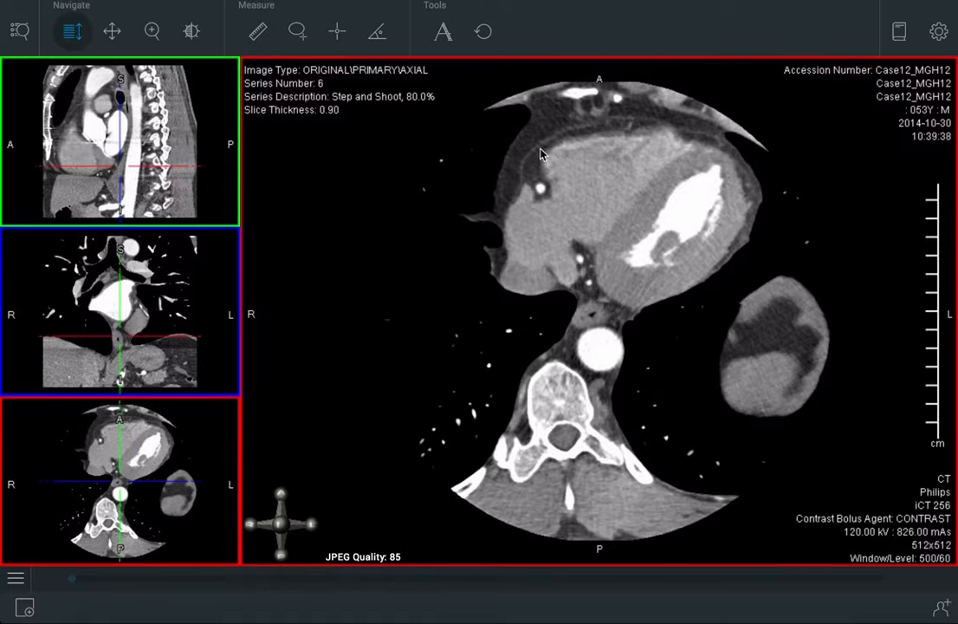
pyautogui.moveTo(766, 201)
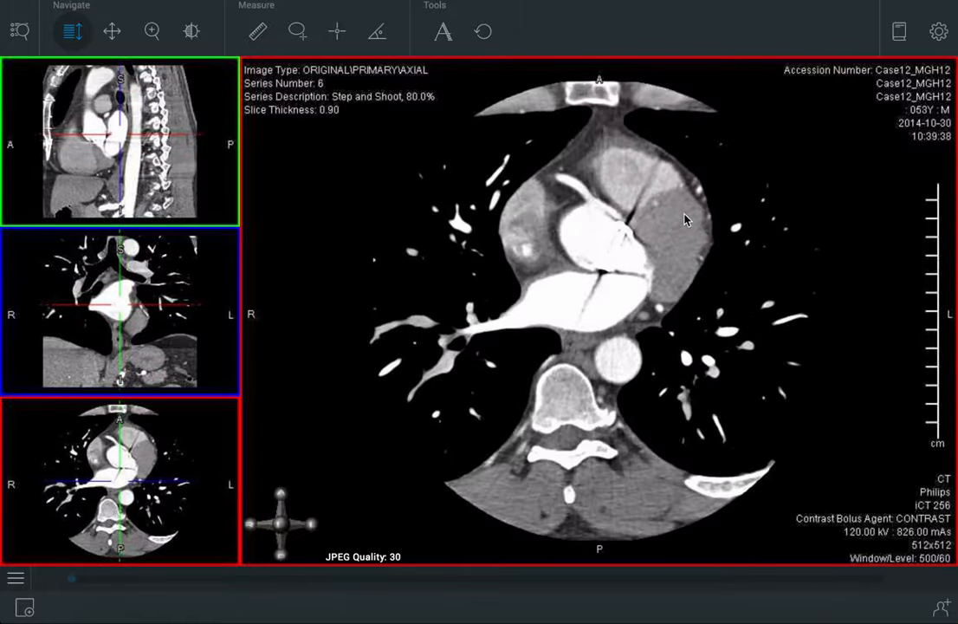
# - Widen the axial slice's Window/Level to 1112/54, then return to slice paging
pyautogui.click(191, 31)
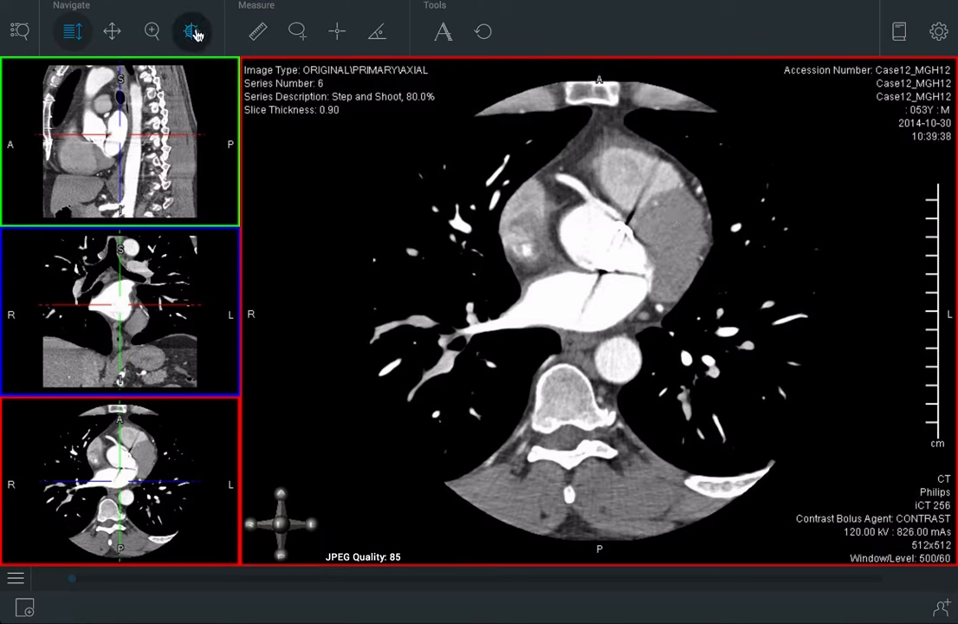
pyautogui.click(191, 32)
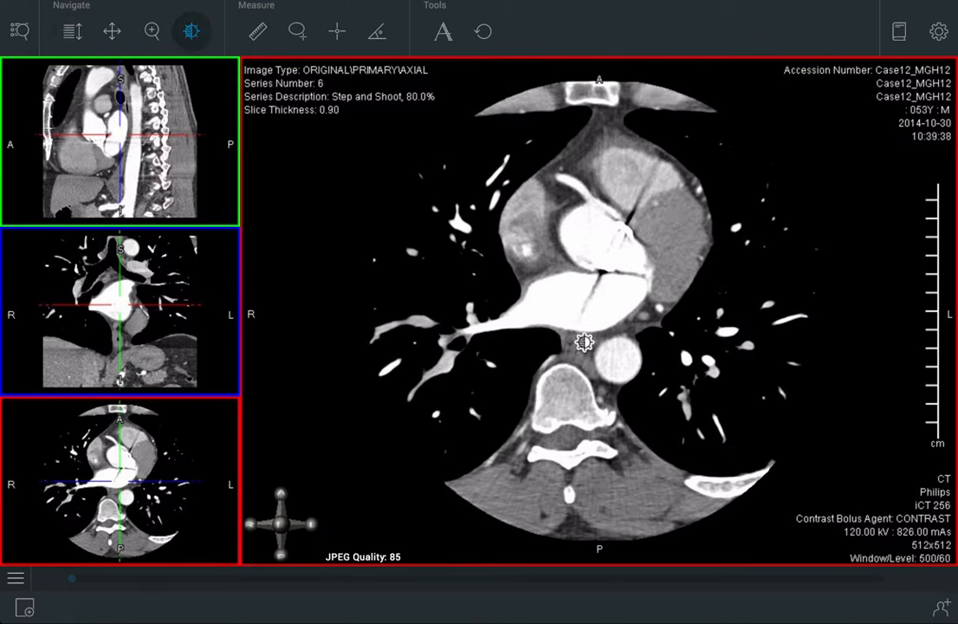
pyautogui.moveTo(585, 343); pyautogui.dragTo(564, 303)
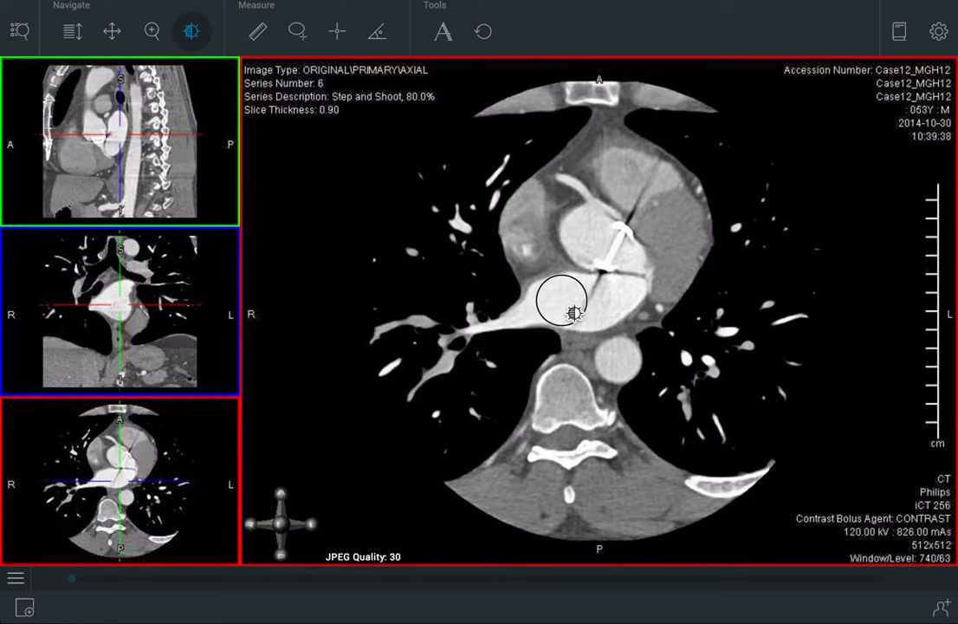
pyautogui.moveTo(563, 304); pyautogui.dragTo(676, 309)
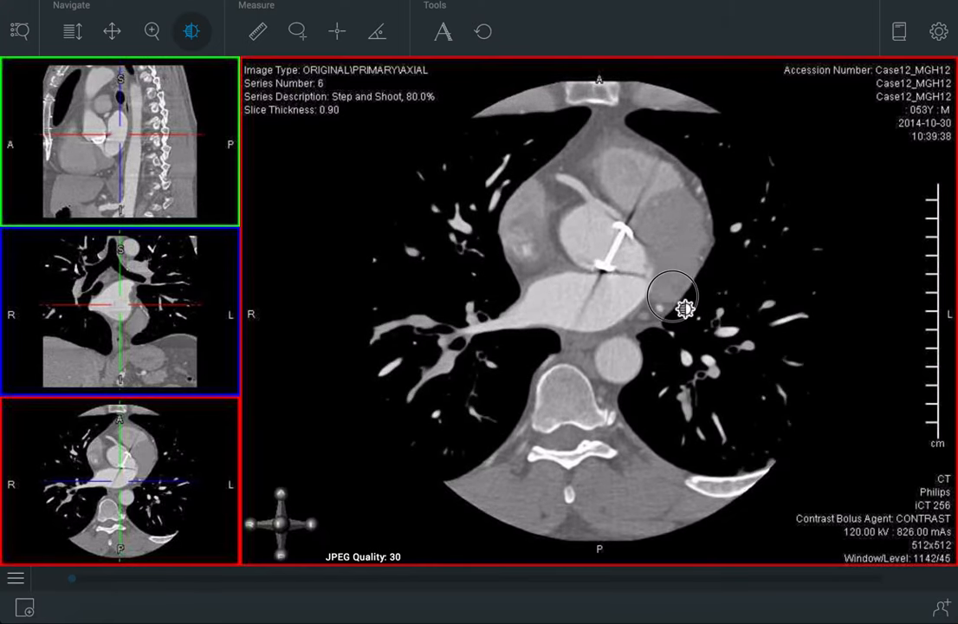
pyautogui.moveTo(684, 308); pyautogui.dragTo(672, 310)
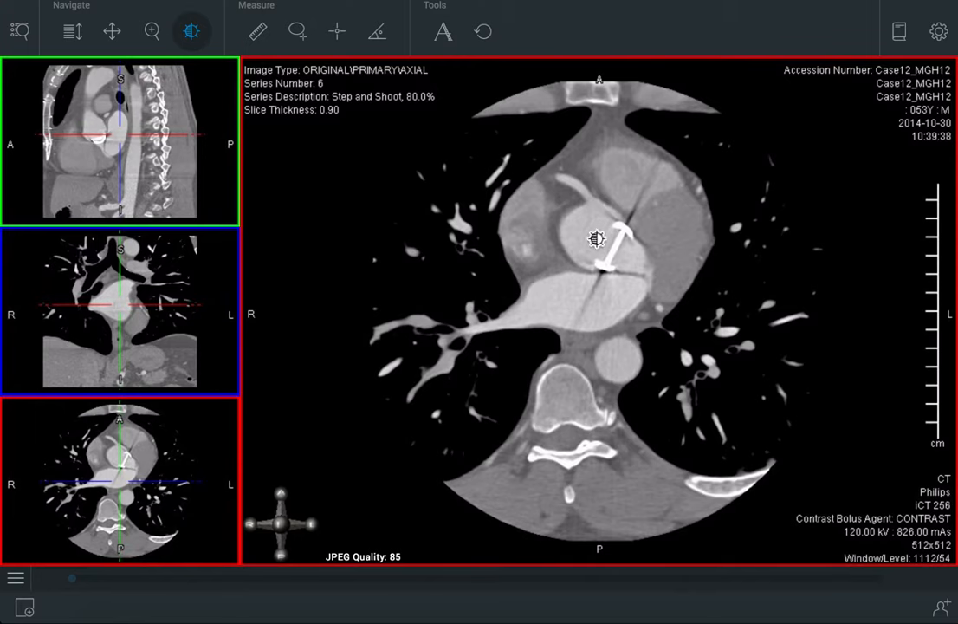
pyautogui.moveTo(654, 359)
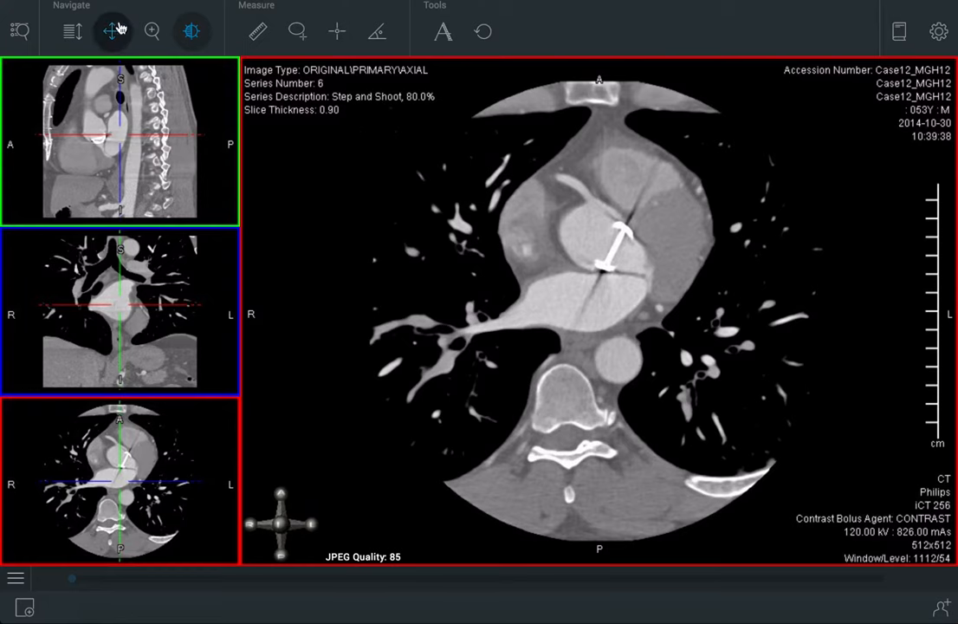
pyautogui.click(73, 31)
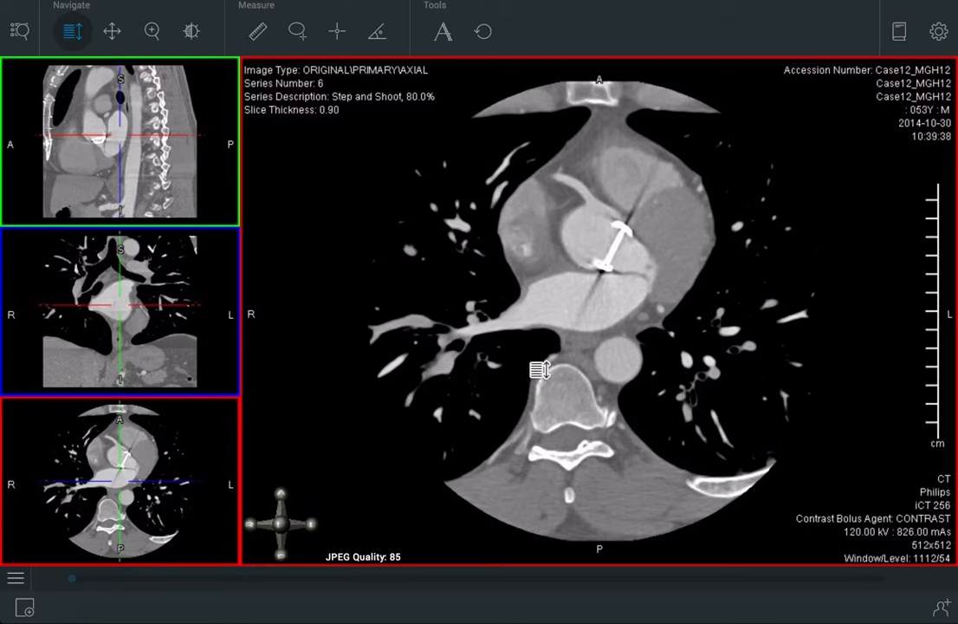
pyautogui.moveTo(429, 347)
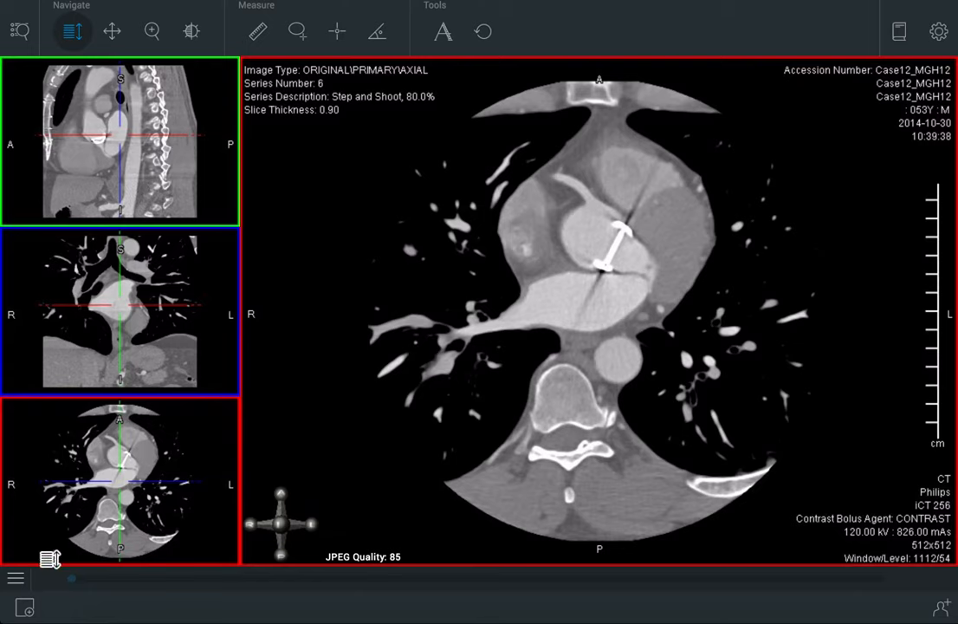
# - Open the image manipulation options to choose a 10 mm thick slab for the axial view
pyautogui.click(16, 579)
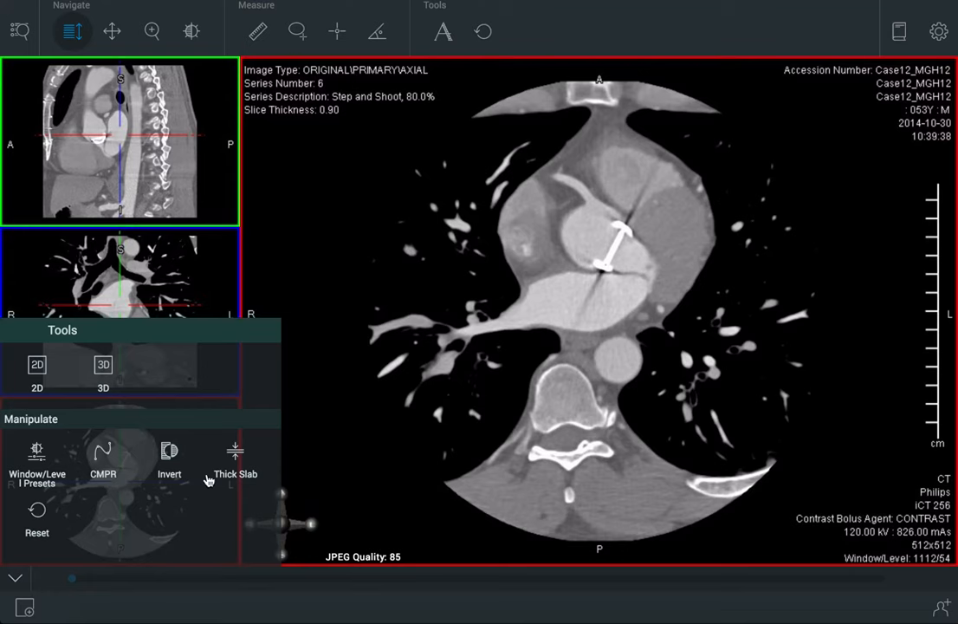
pyautogui.moveTo(241, 452)
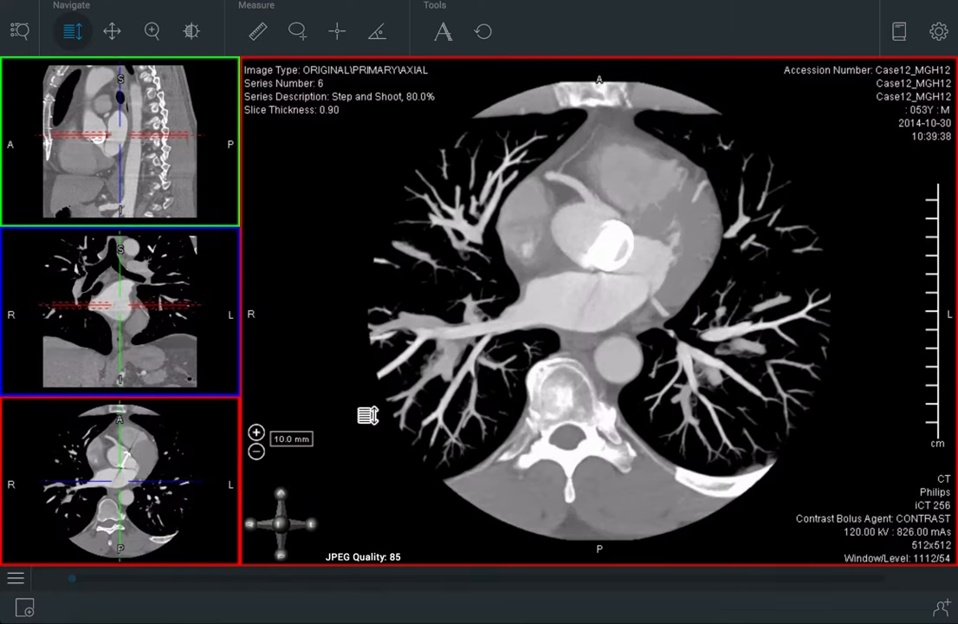
pyautogui.moveTo(517, 364)
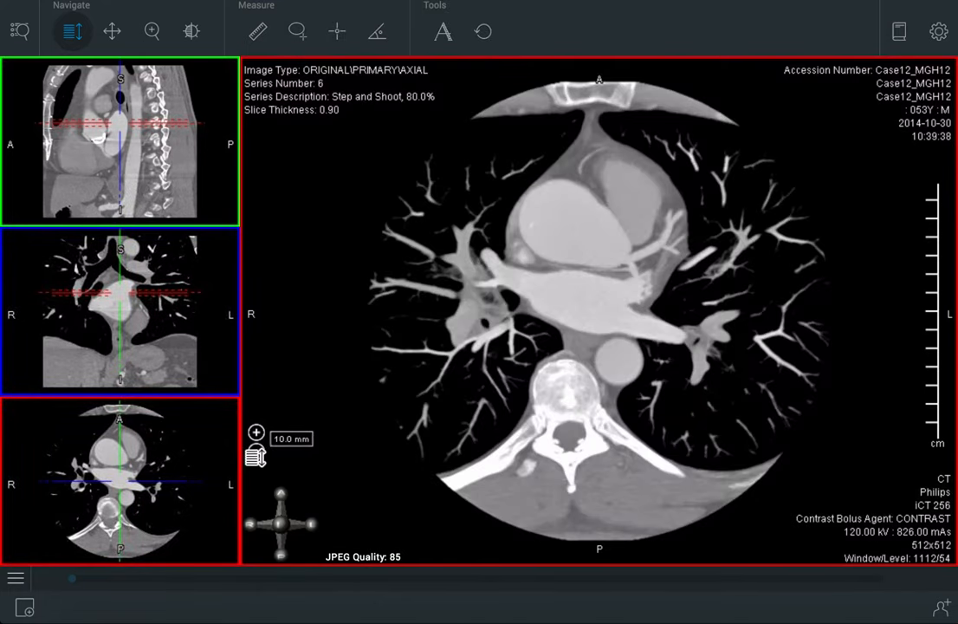
# - Thin the axial slab down to 4.0 mm using the slab thickness controls
pyautogui.click(111, 31)
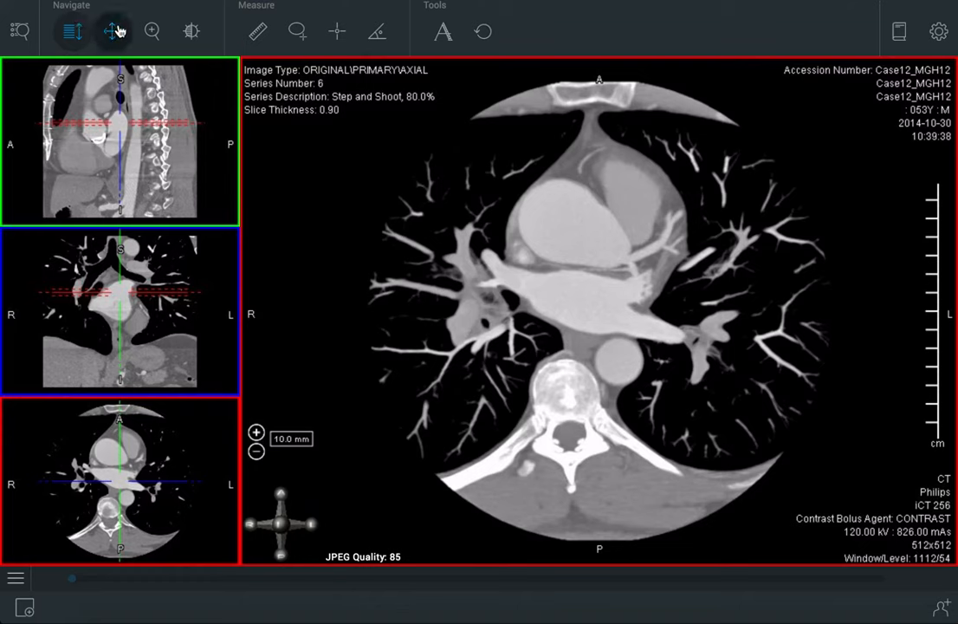
pyautogui.click(191, 31)
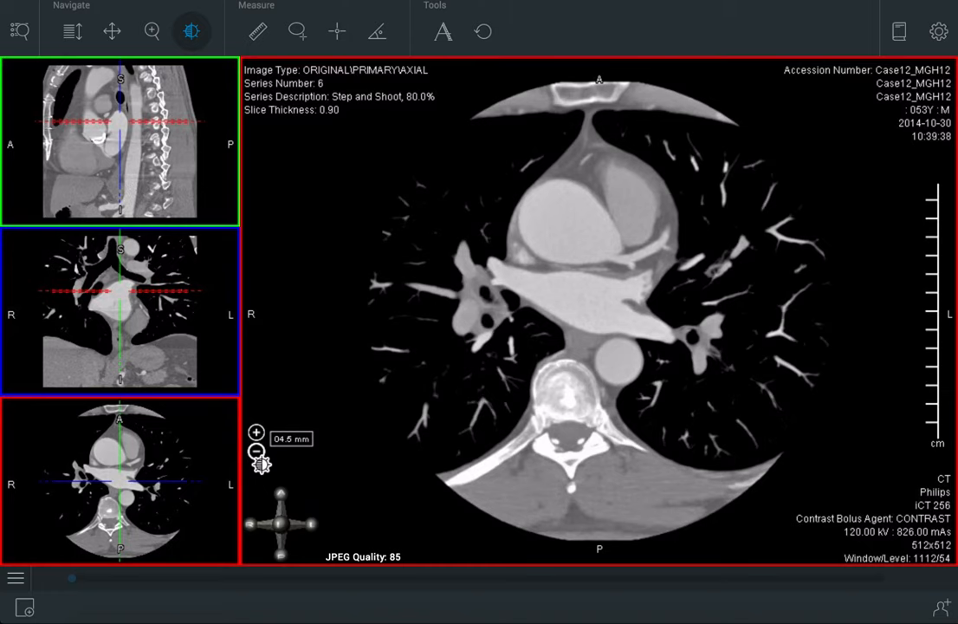
pyautogui.click(256, 451)
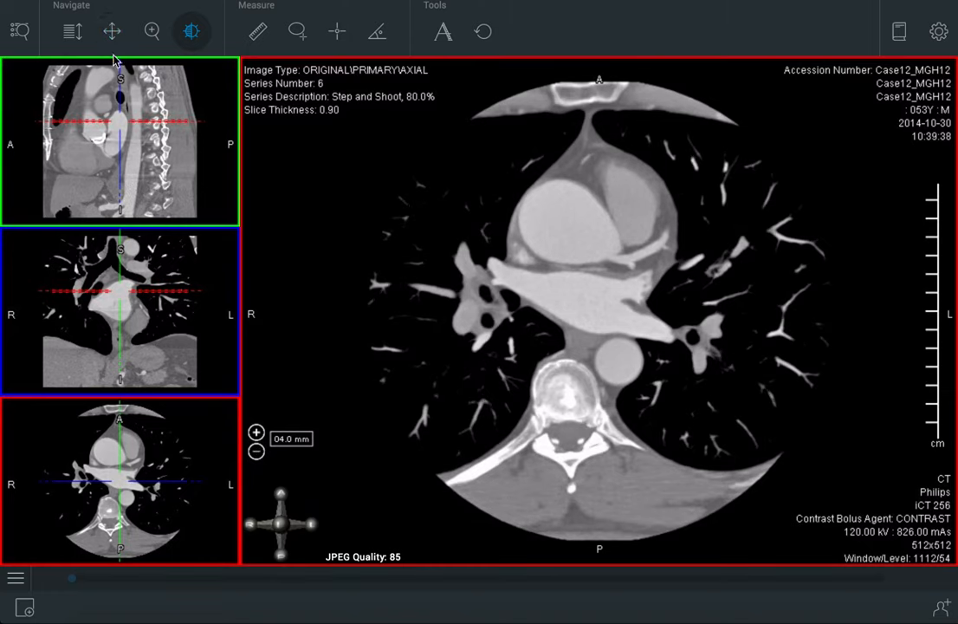
pyautogui.click(73, 32)
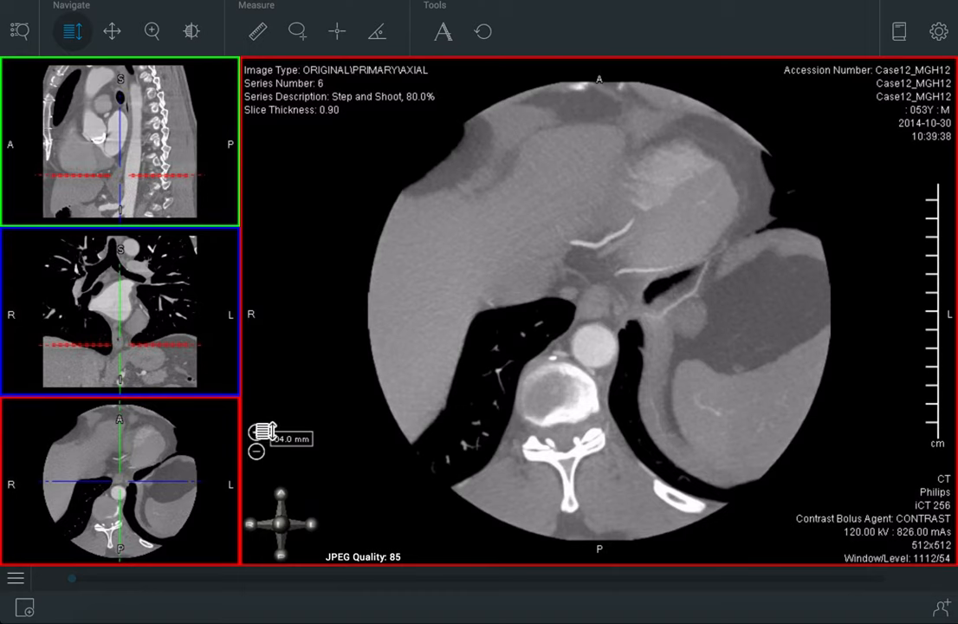
# - Thicken the slab to about 11.5 mm and scroll to the ventricles
pyautogui.click(190, 31)
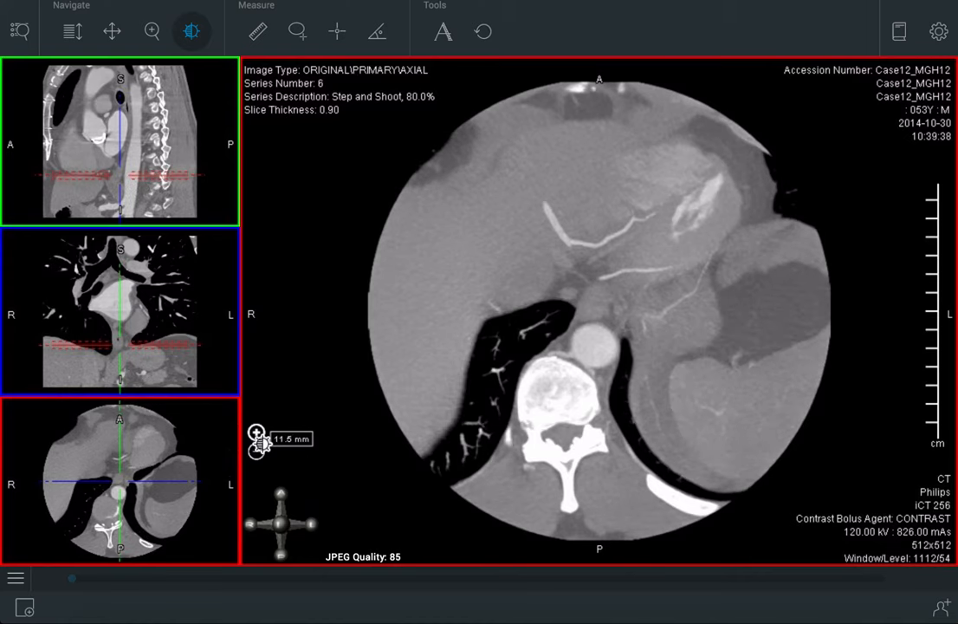
pyautogui.click(73, 32)
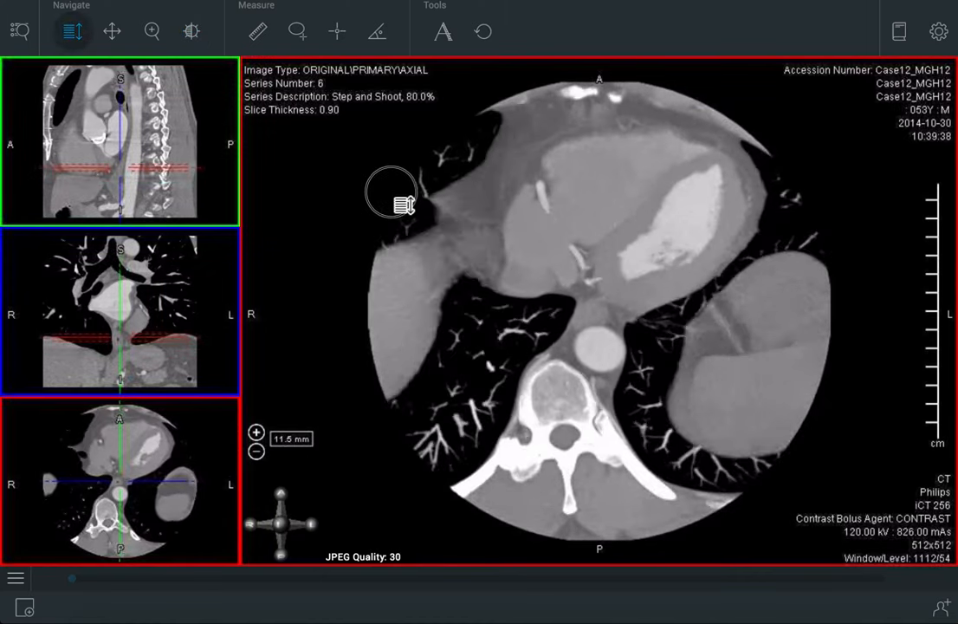
pyautogui.scroll(-3)
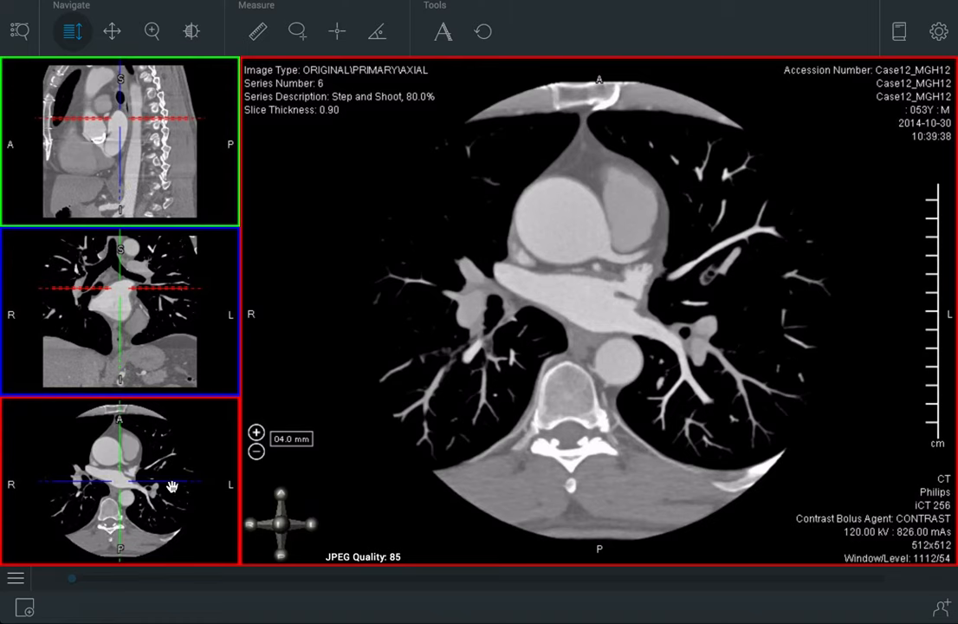
pyautogui.moveTo(118, 494)
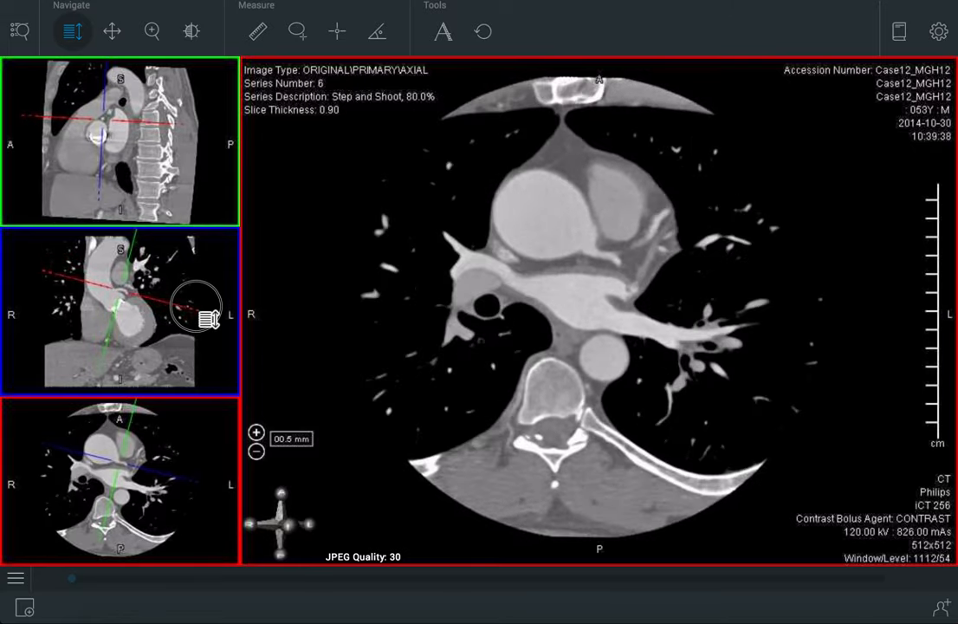
# - Scroll the thinned 0.5 mm slice down toward the aortic root
pyautogui.scroll(-3)
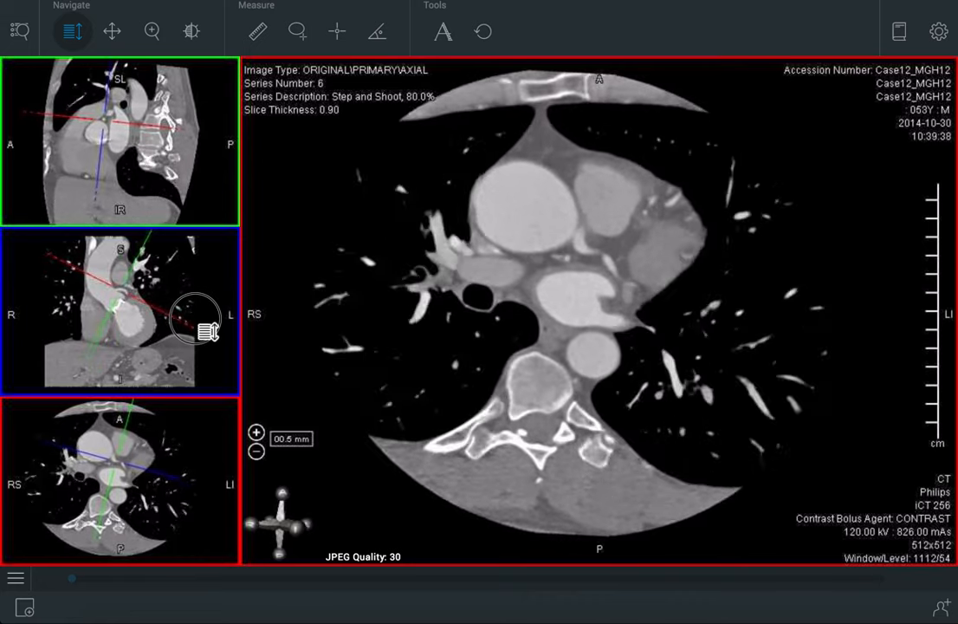
pyautogui.scroll(-3)
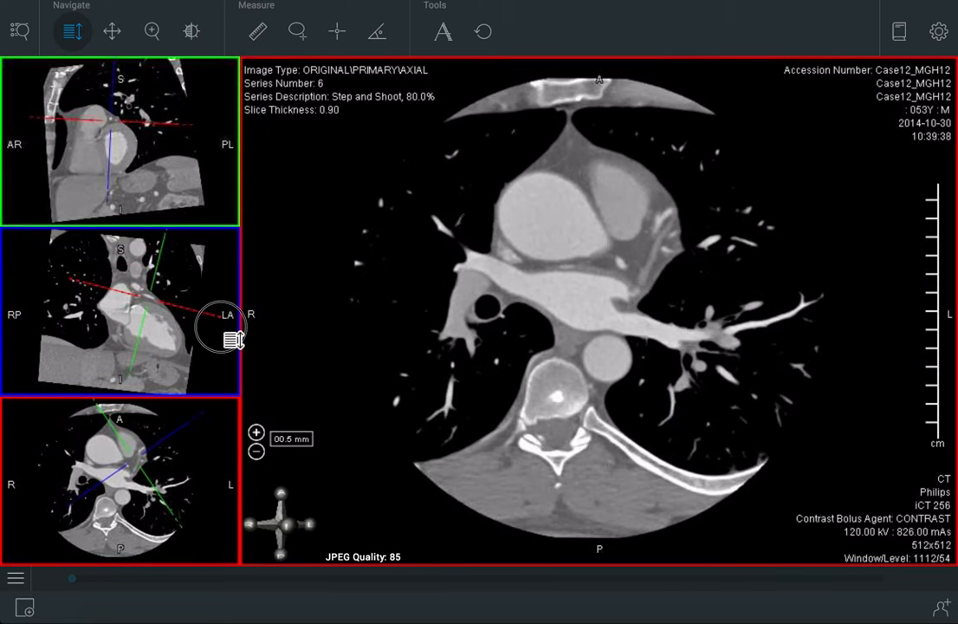
# - Tilt the coronal crosshair plane so all views cut double-oblique through the aortic root
pyautogui.moveTo(229, 326); pyautogui.dragTo(140, 298)
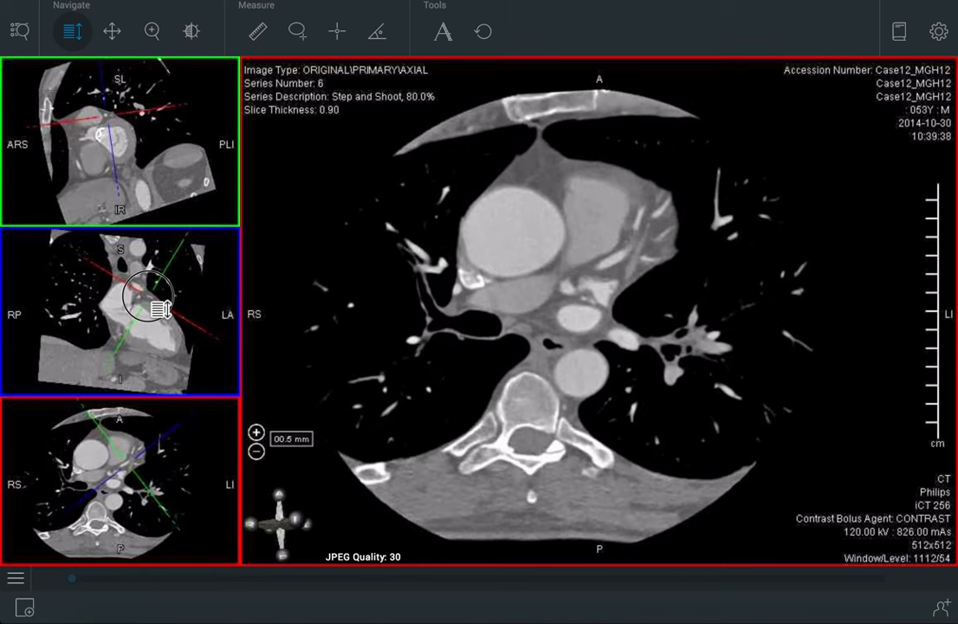
pyautogui.scroll(-3)
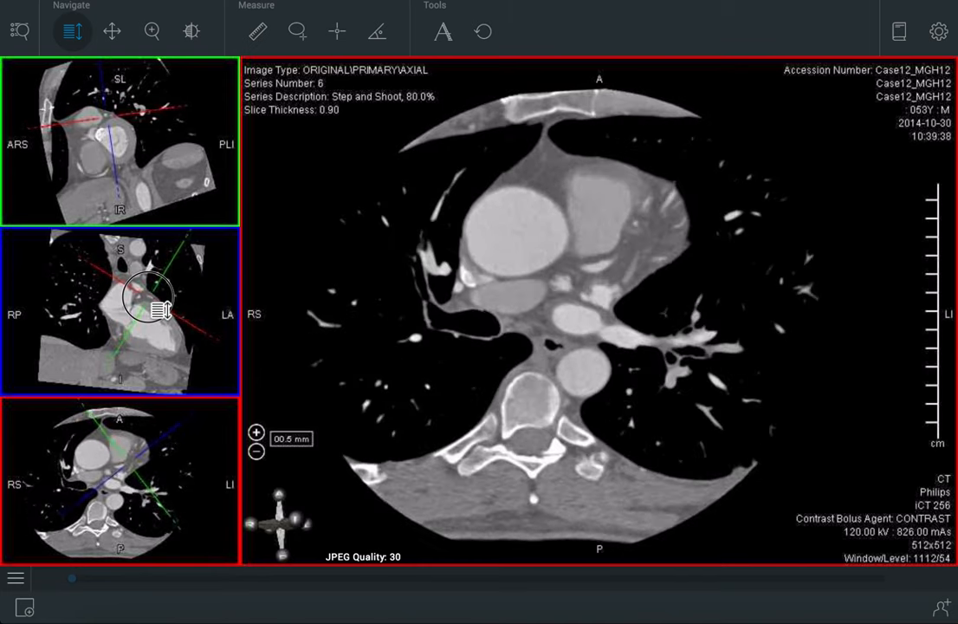